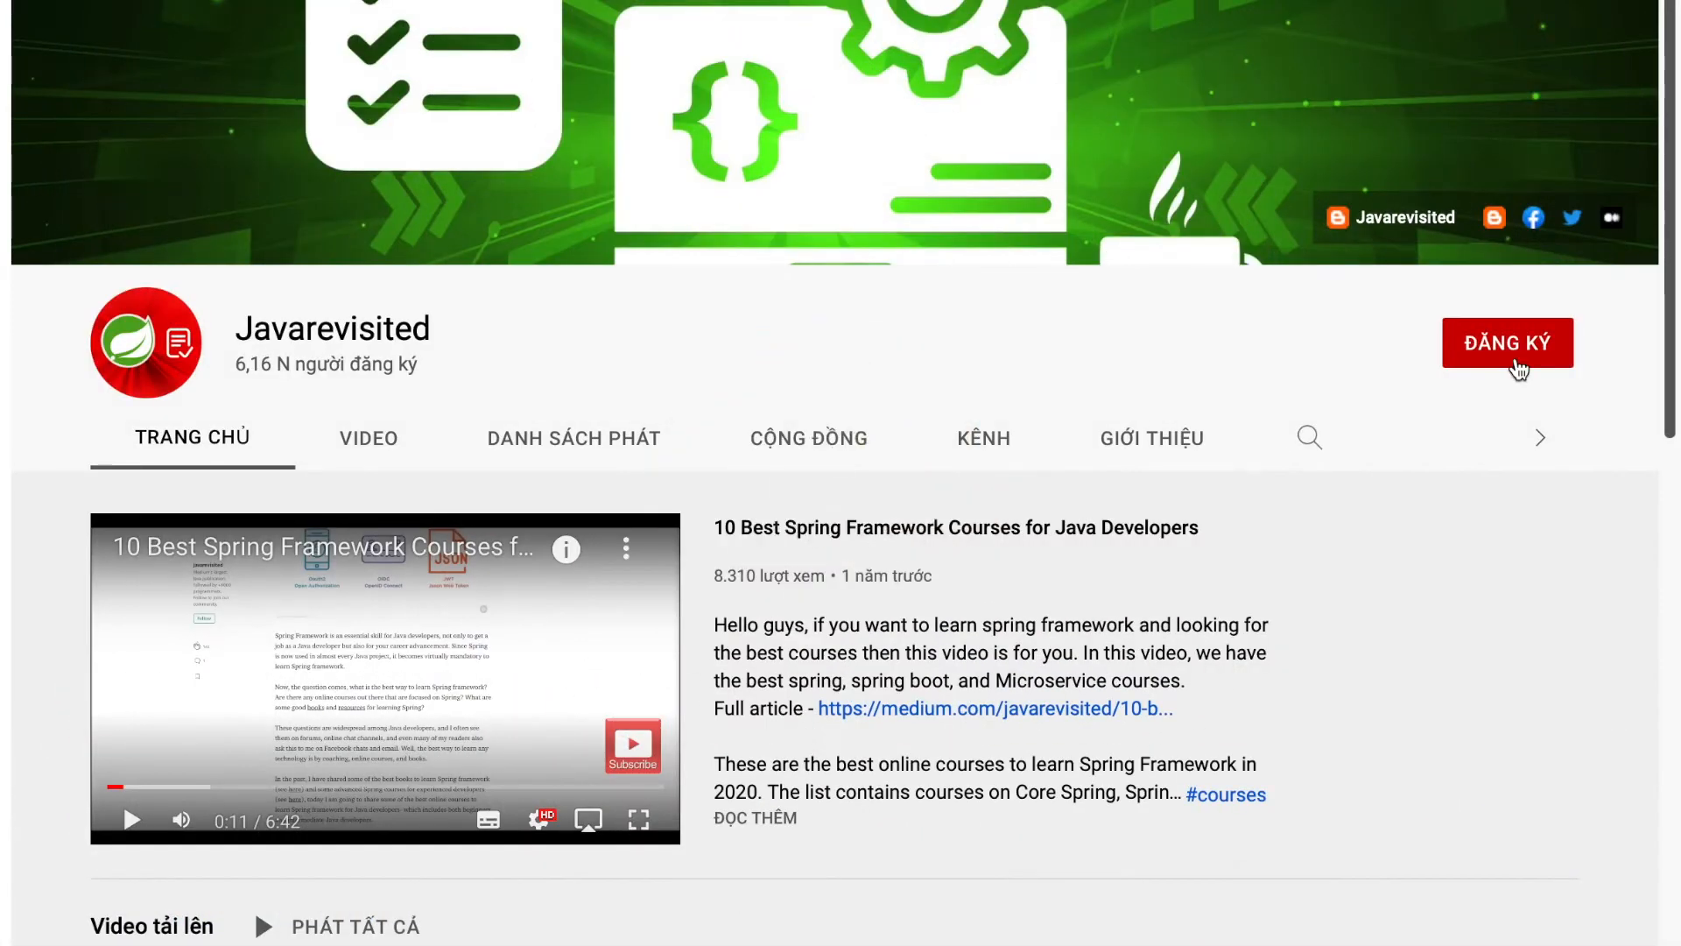
# Run the appearOnce program; the console prints 'Element occurring once is 2'.
pyautogui.click(1508, 343)
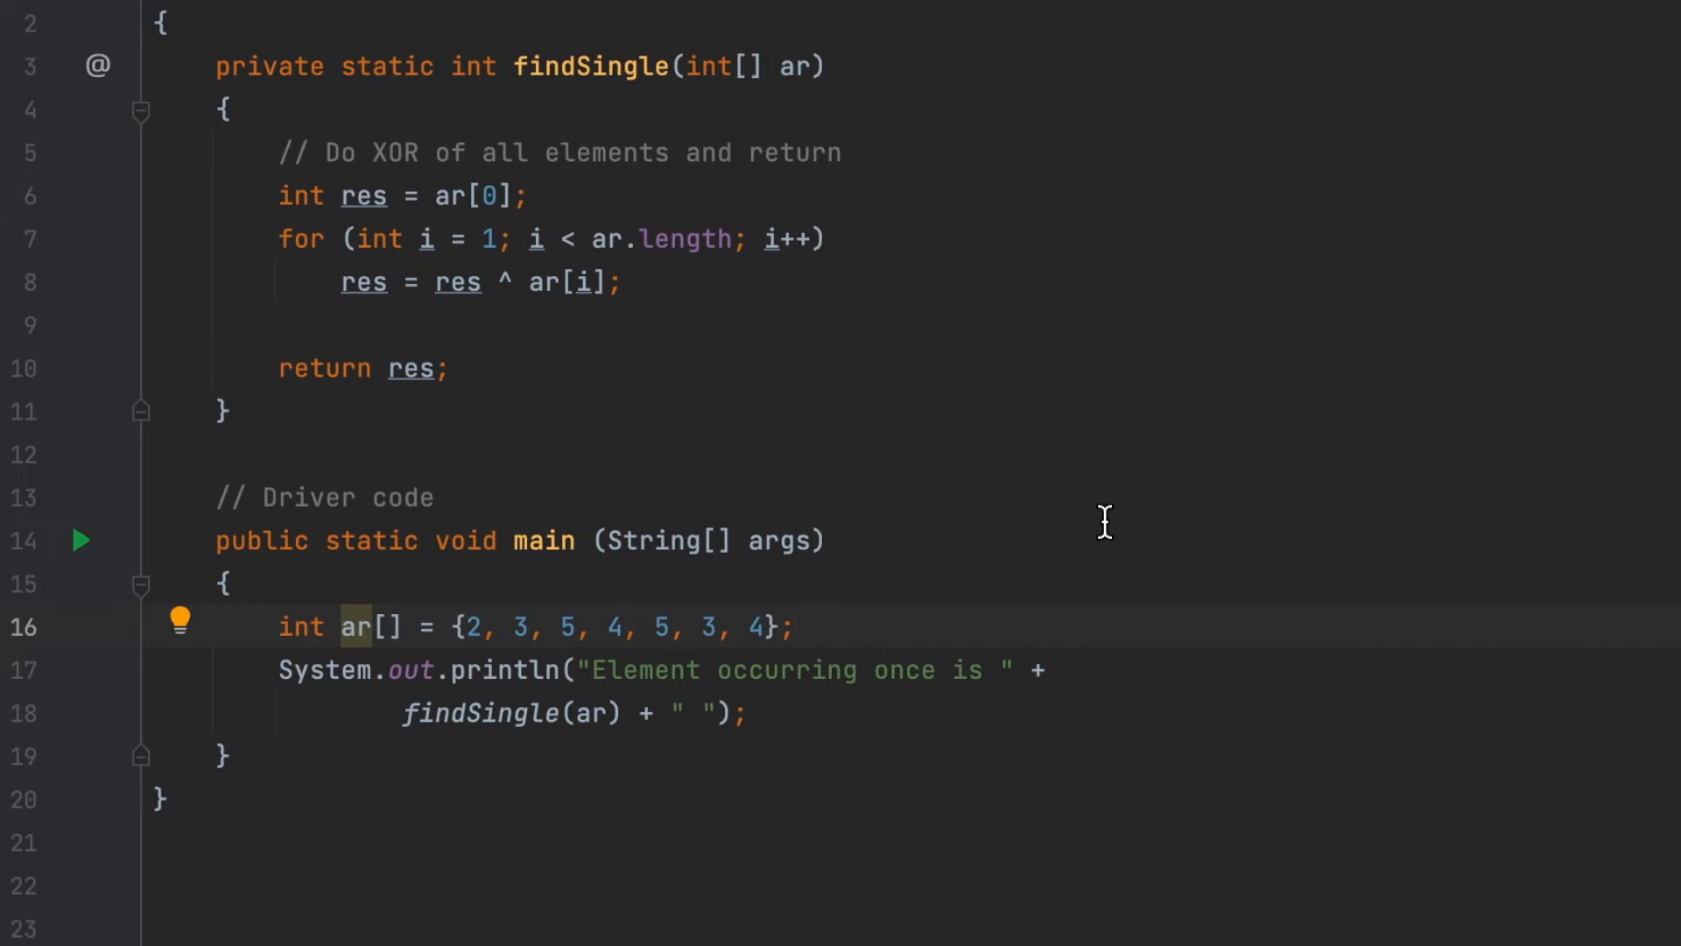
pyautogui.moveTo(638, 168)
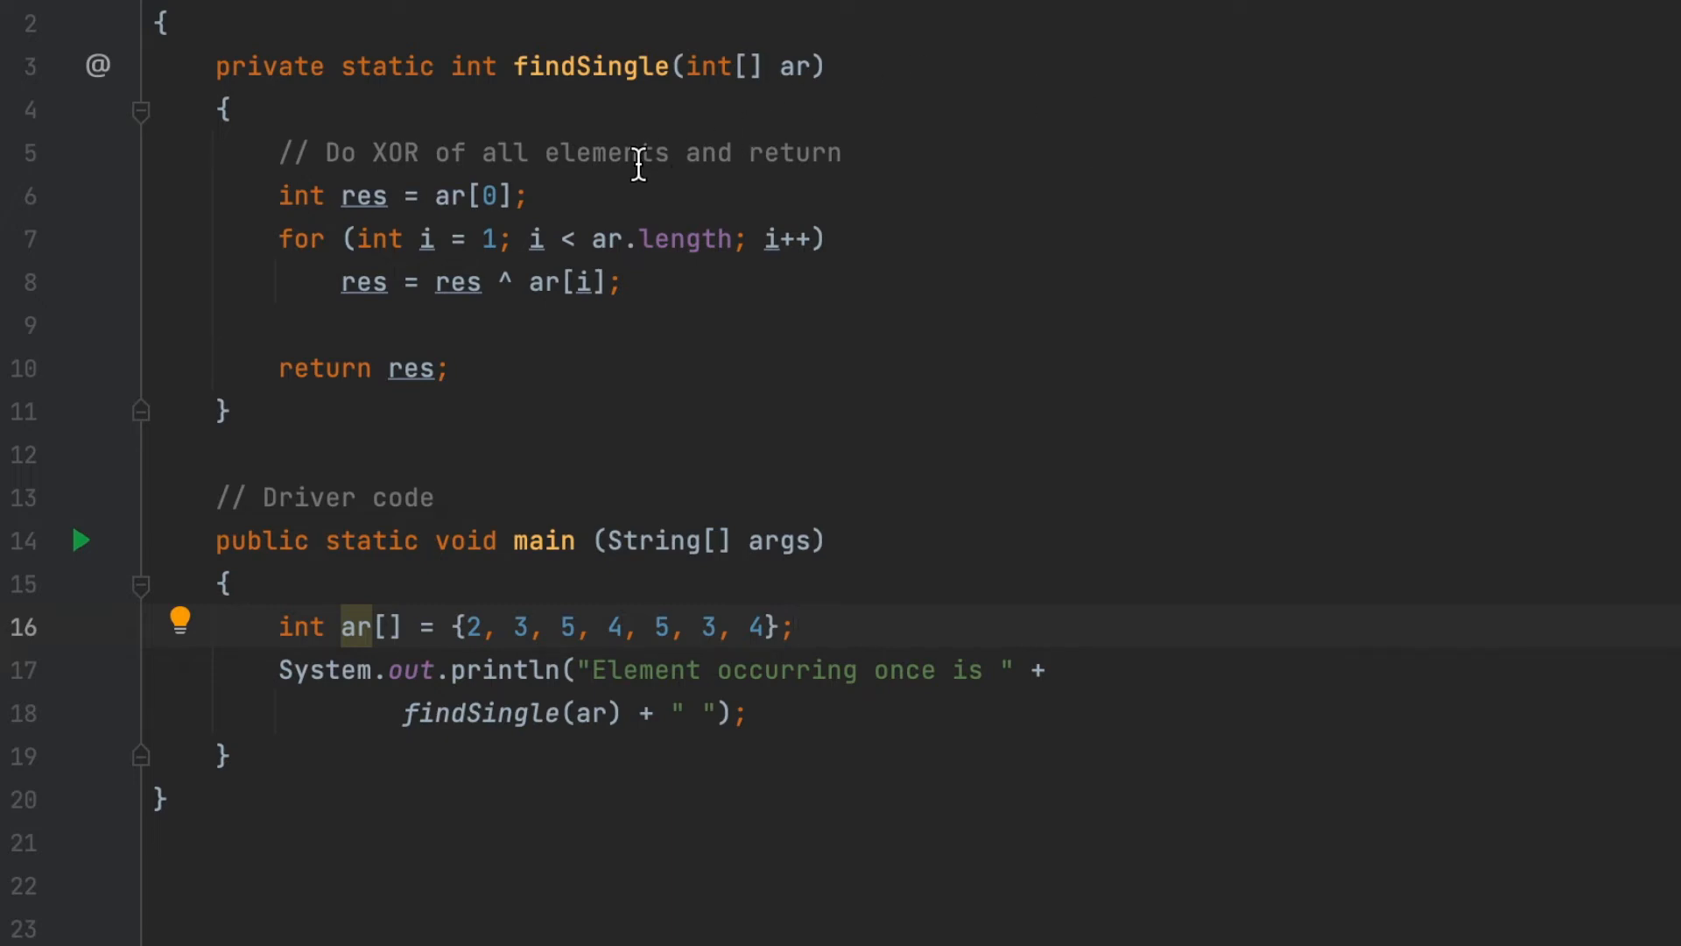
pyautogui.moveTo(613, 193)
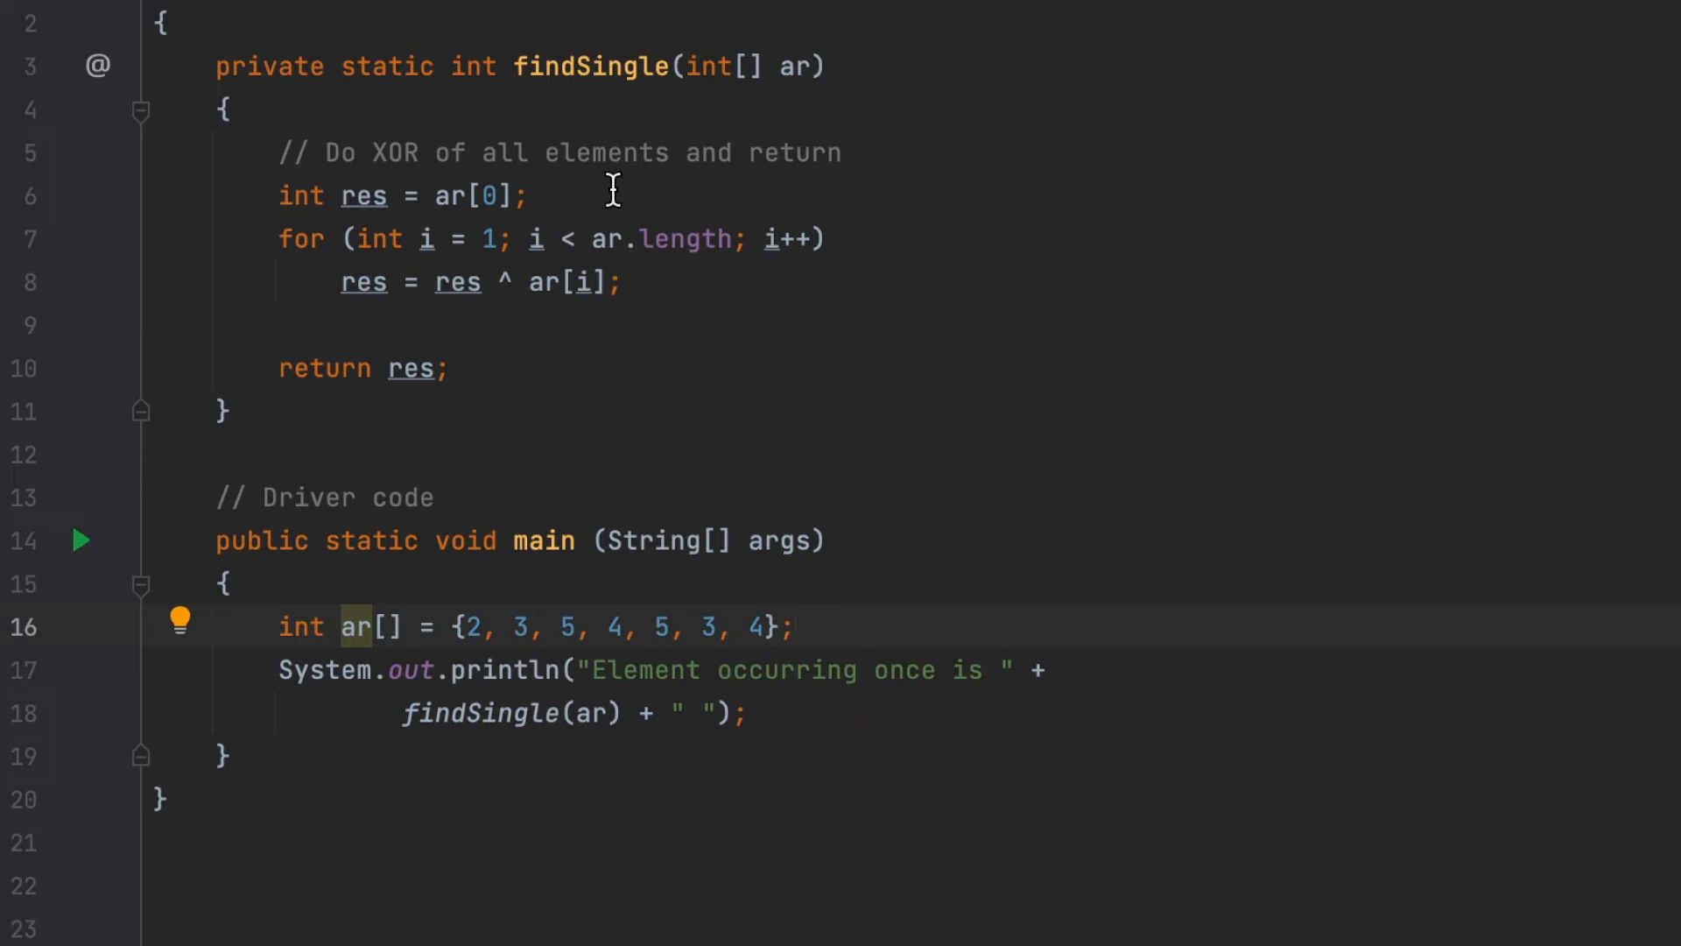
pyautogui.moveTo(584, 301)
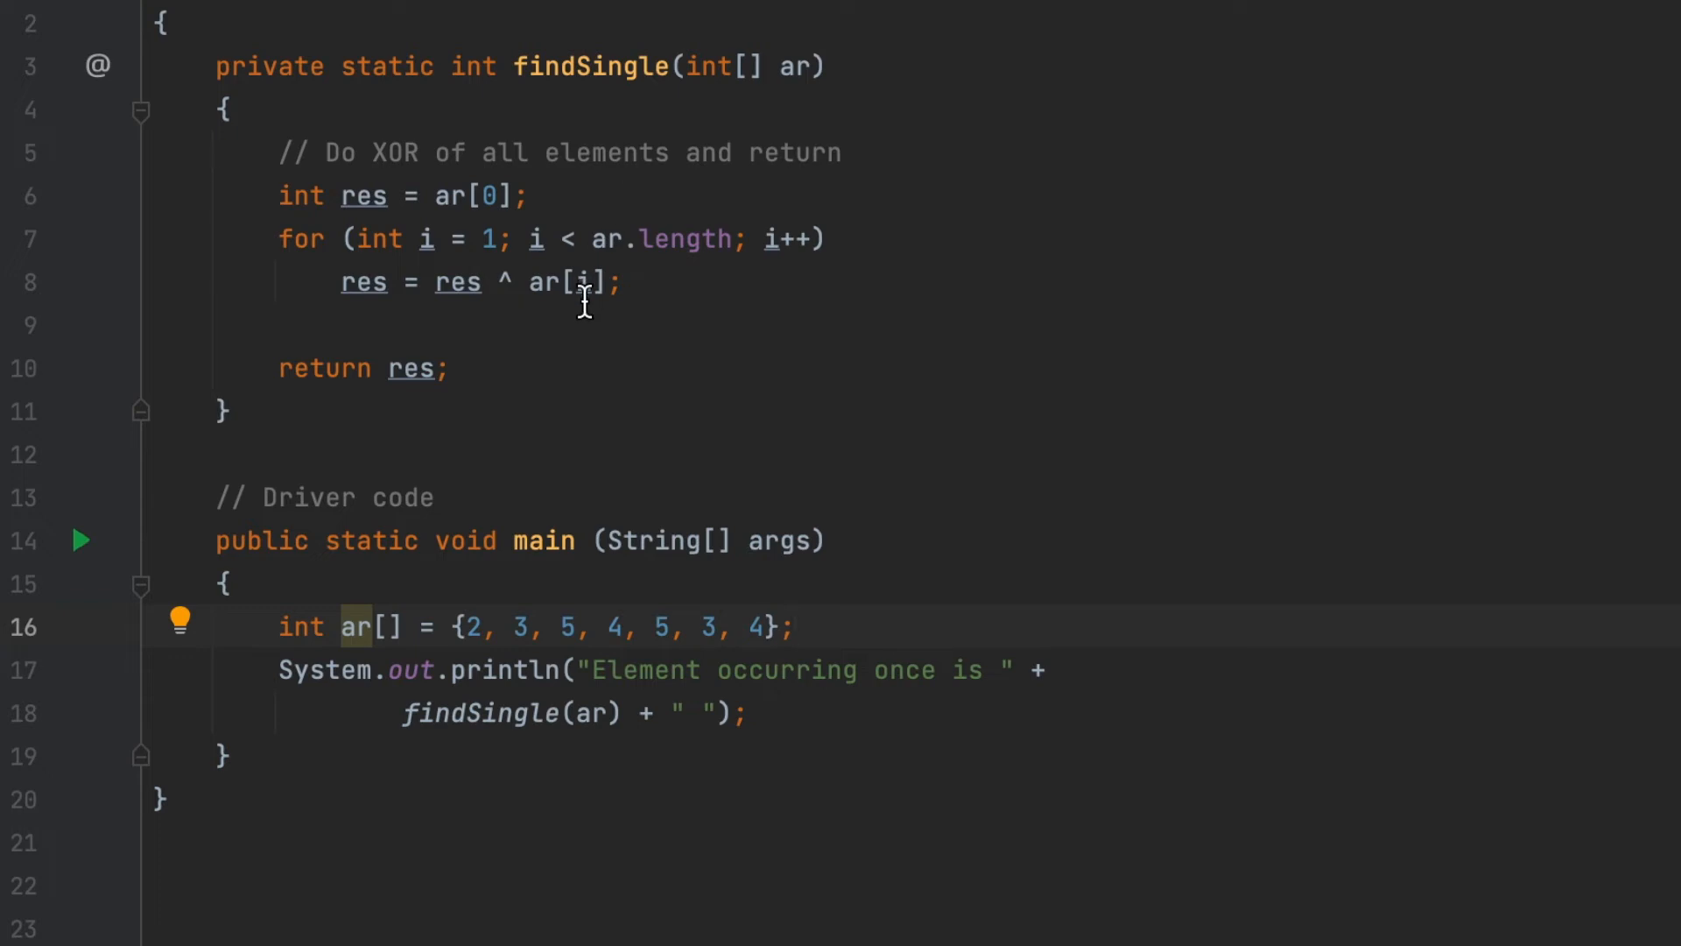
pyautogui.moveTo(448, 282)
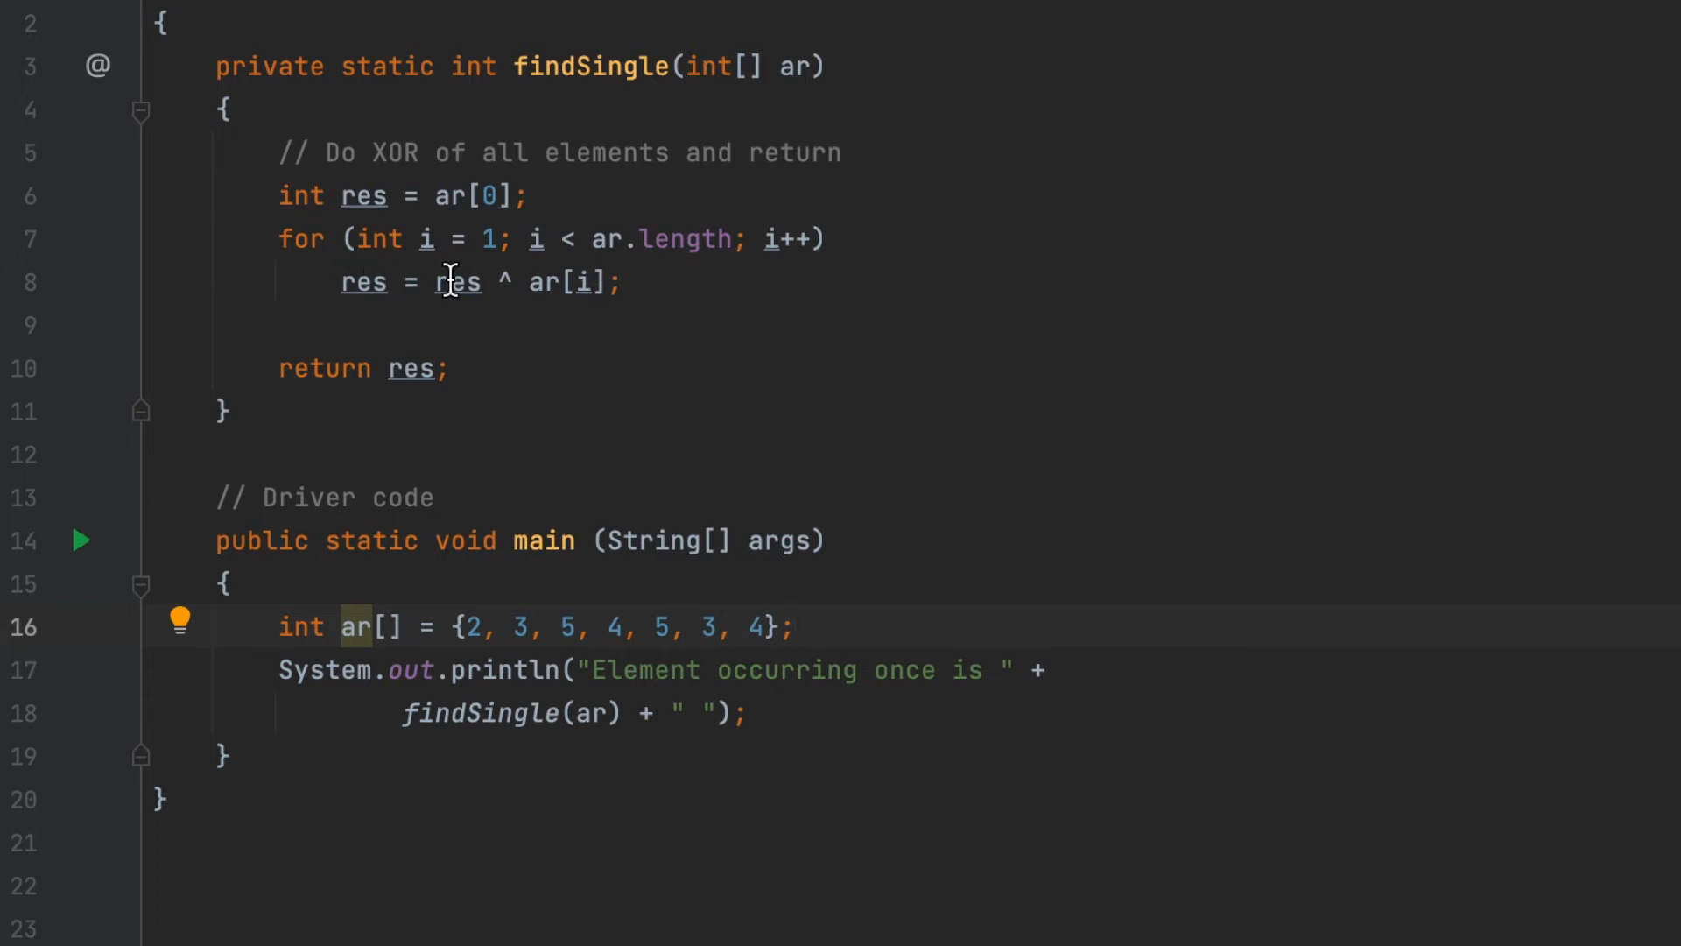
pyautogui.moveTo(356, 295)
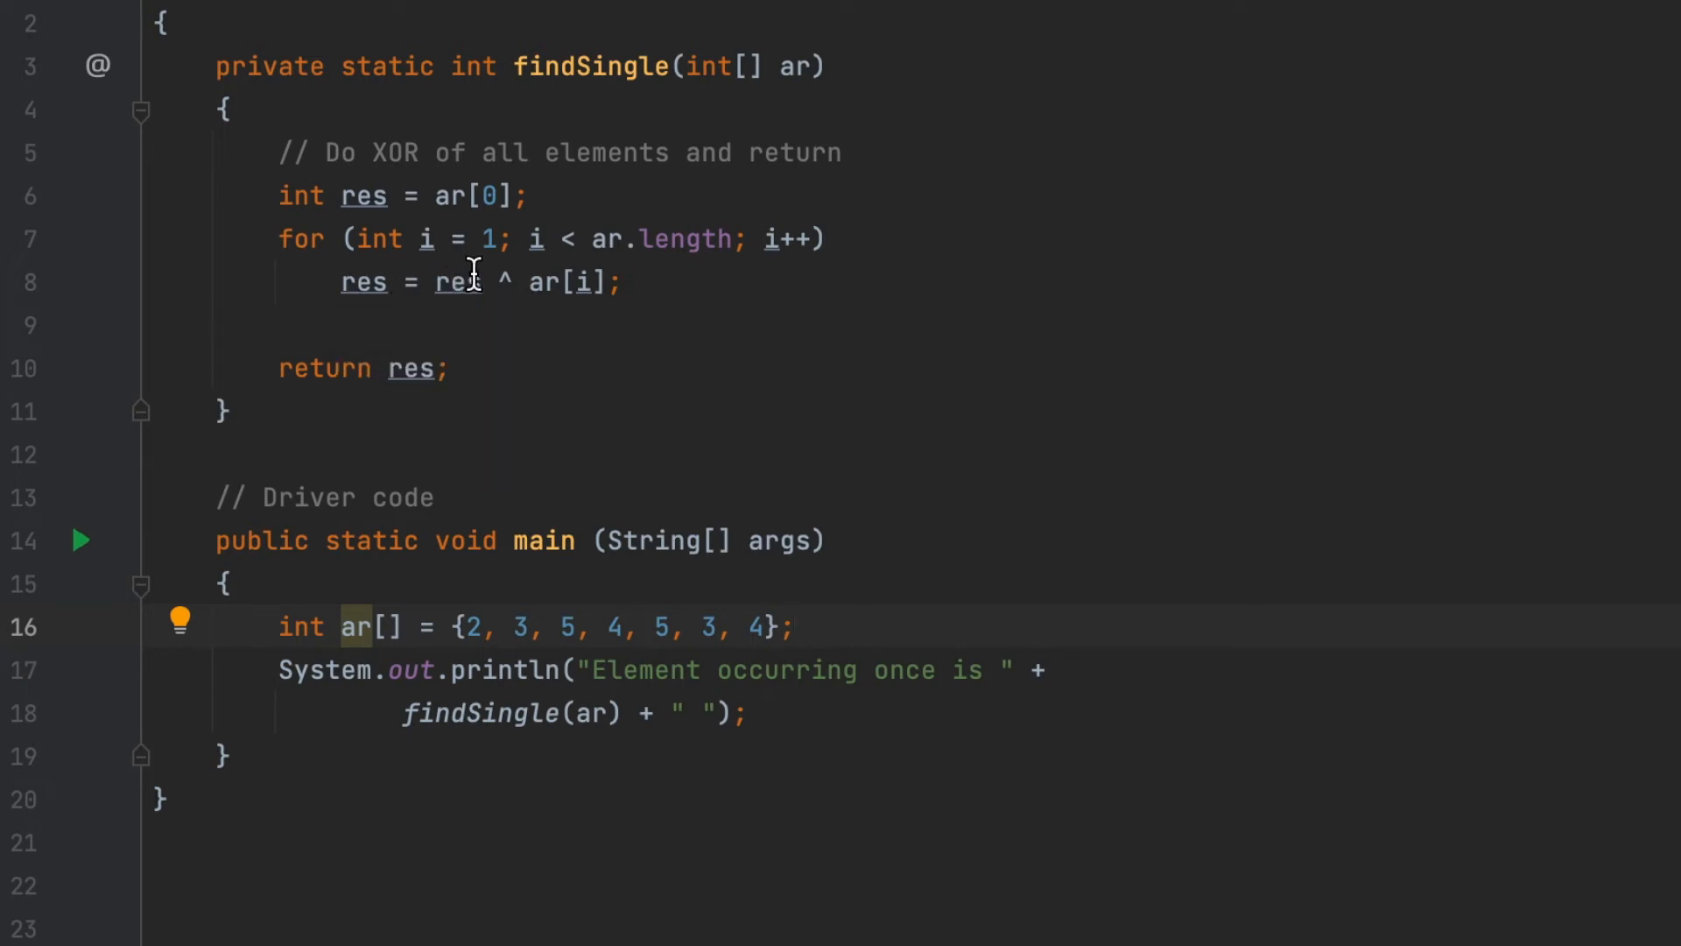
pyautogui.moveTo(546, 282)
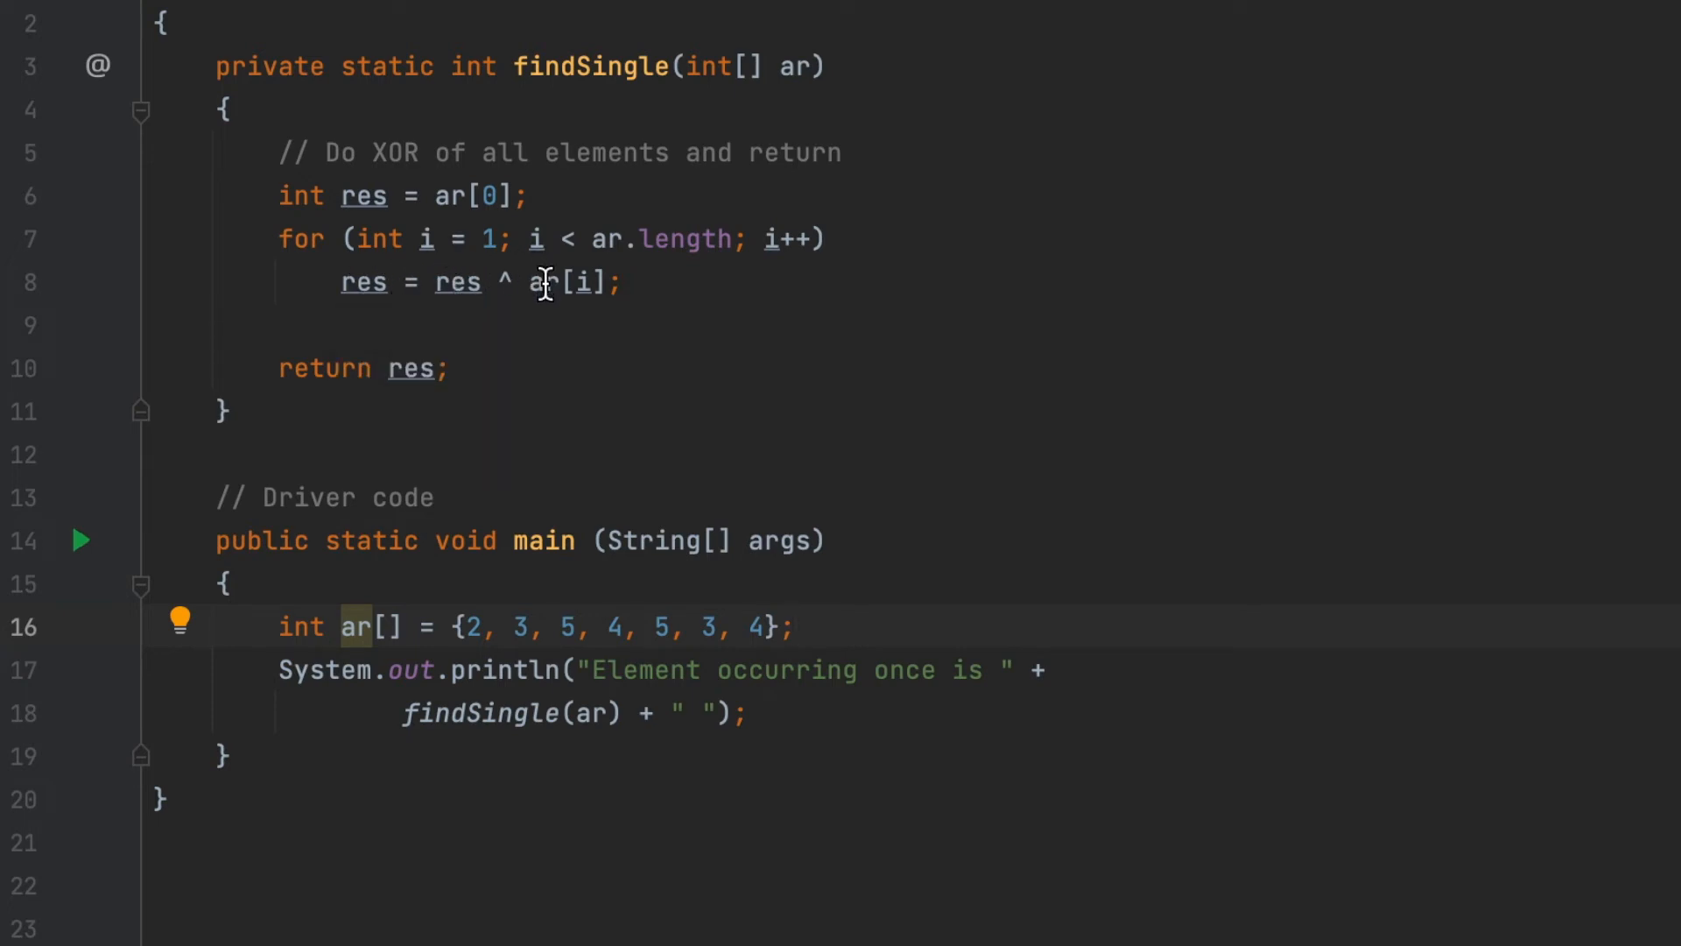
pyautogui.moveTo(583, 280)
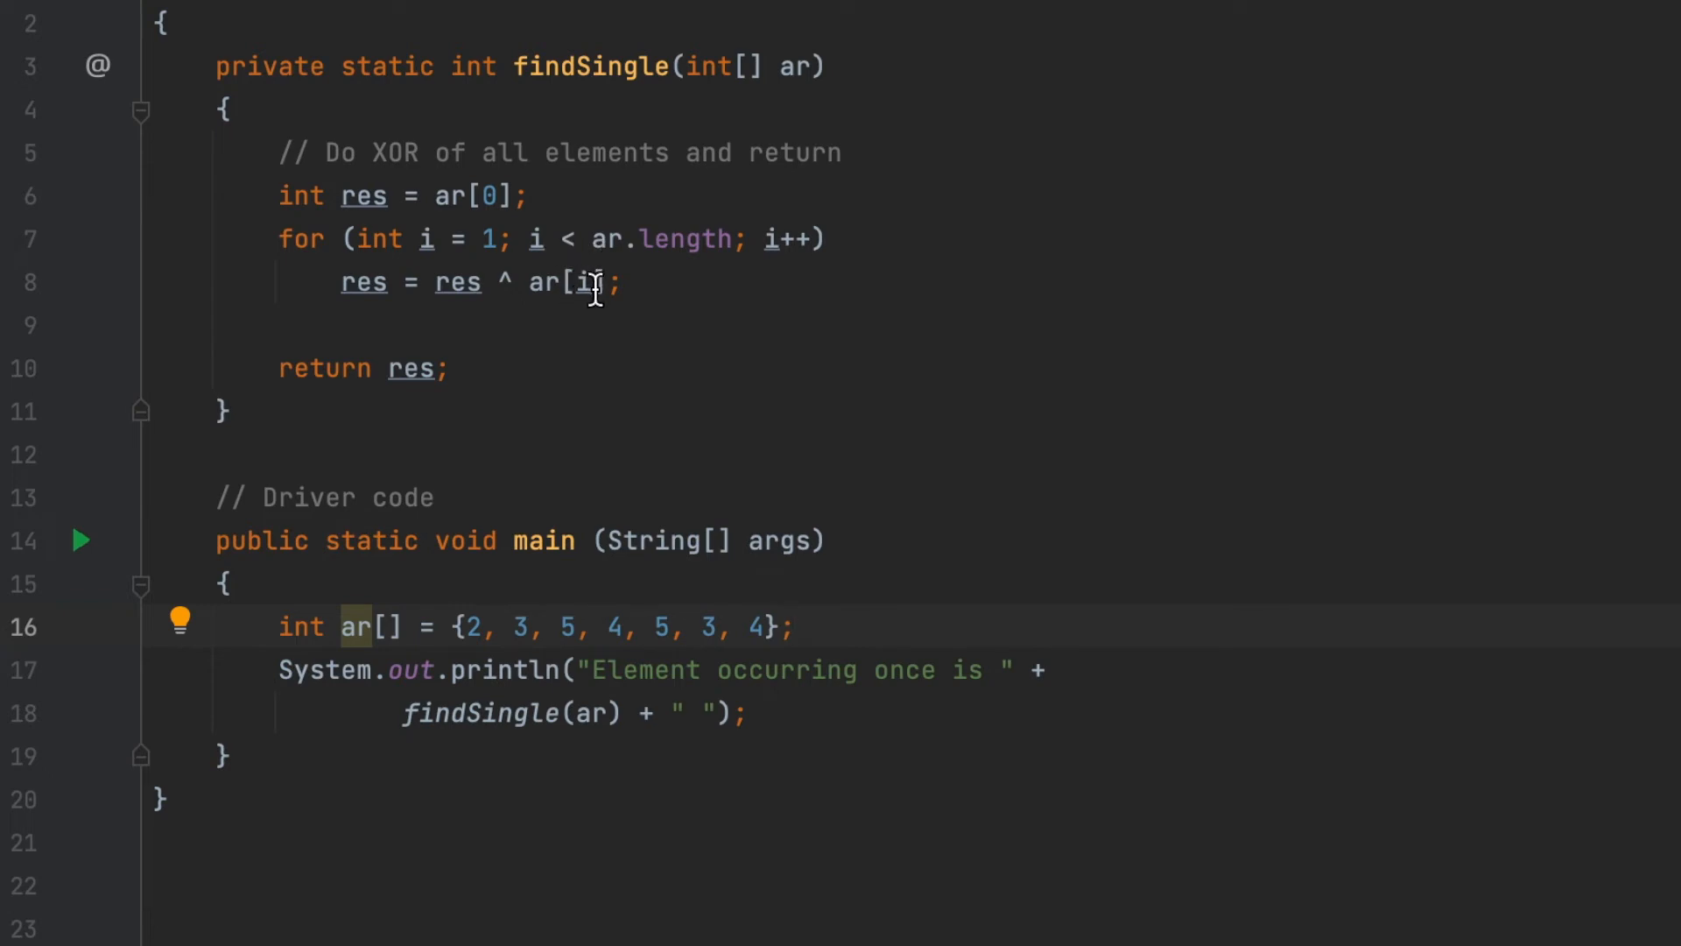
pyautogui.moveTo(444, 305)
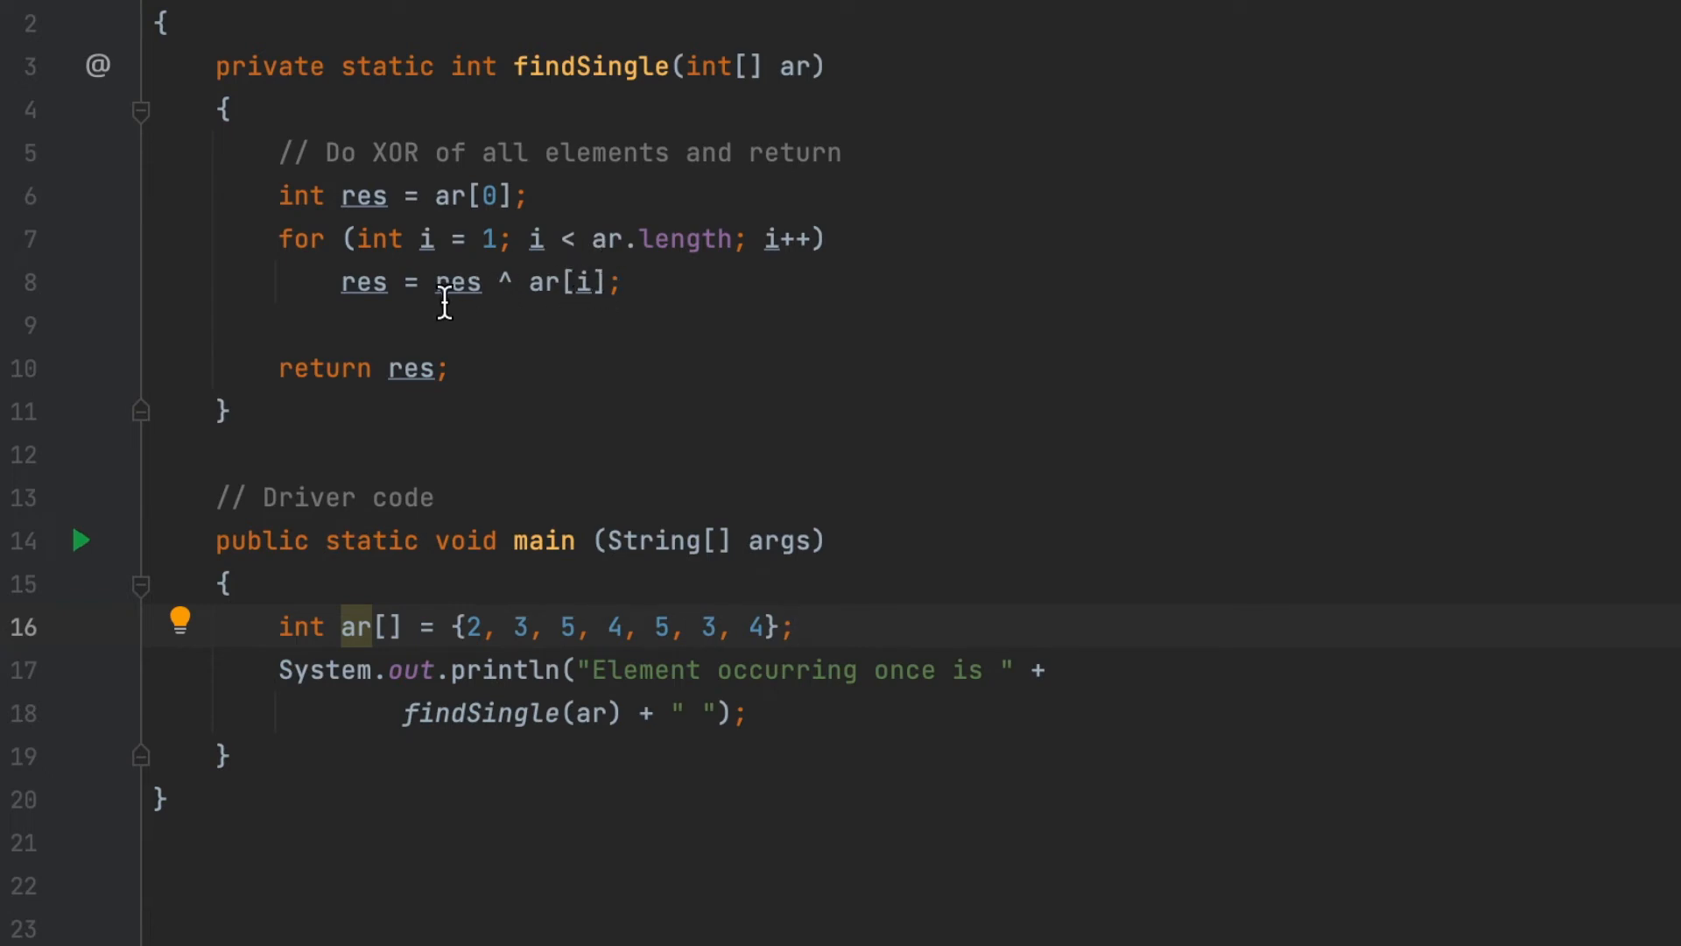
pyautogui.moveTo(449, 315)
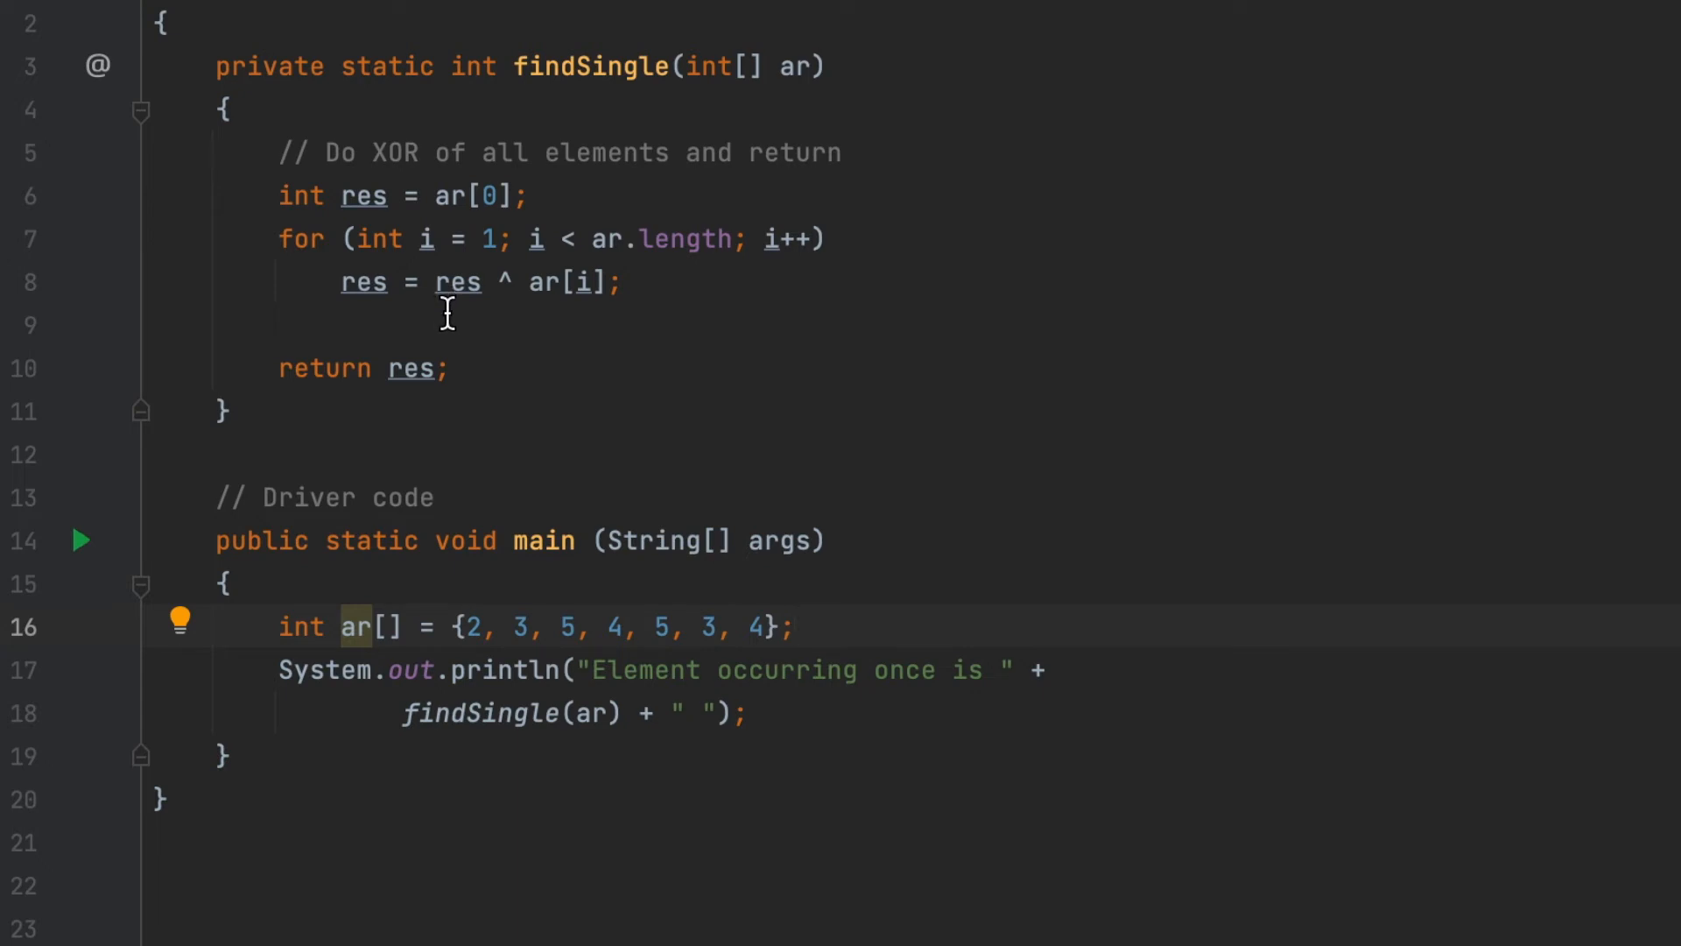
pyautogui.moveTo(652, 301)
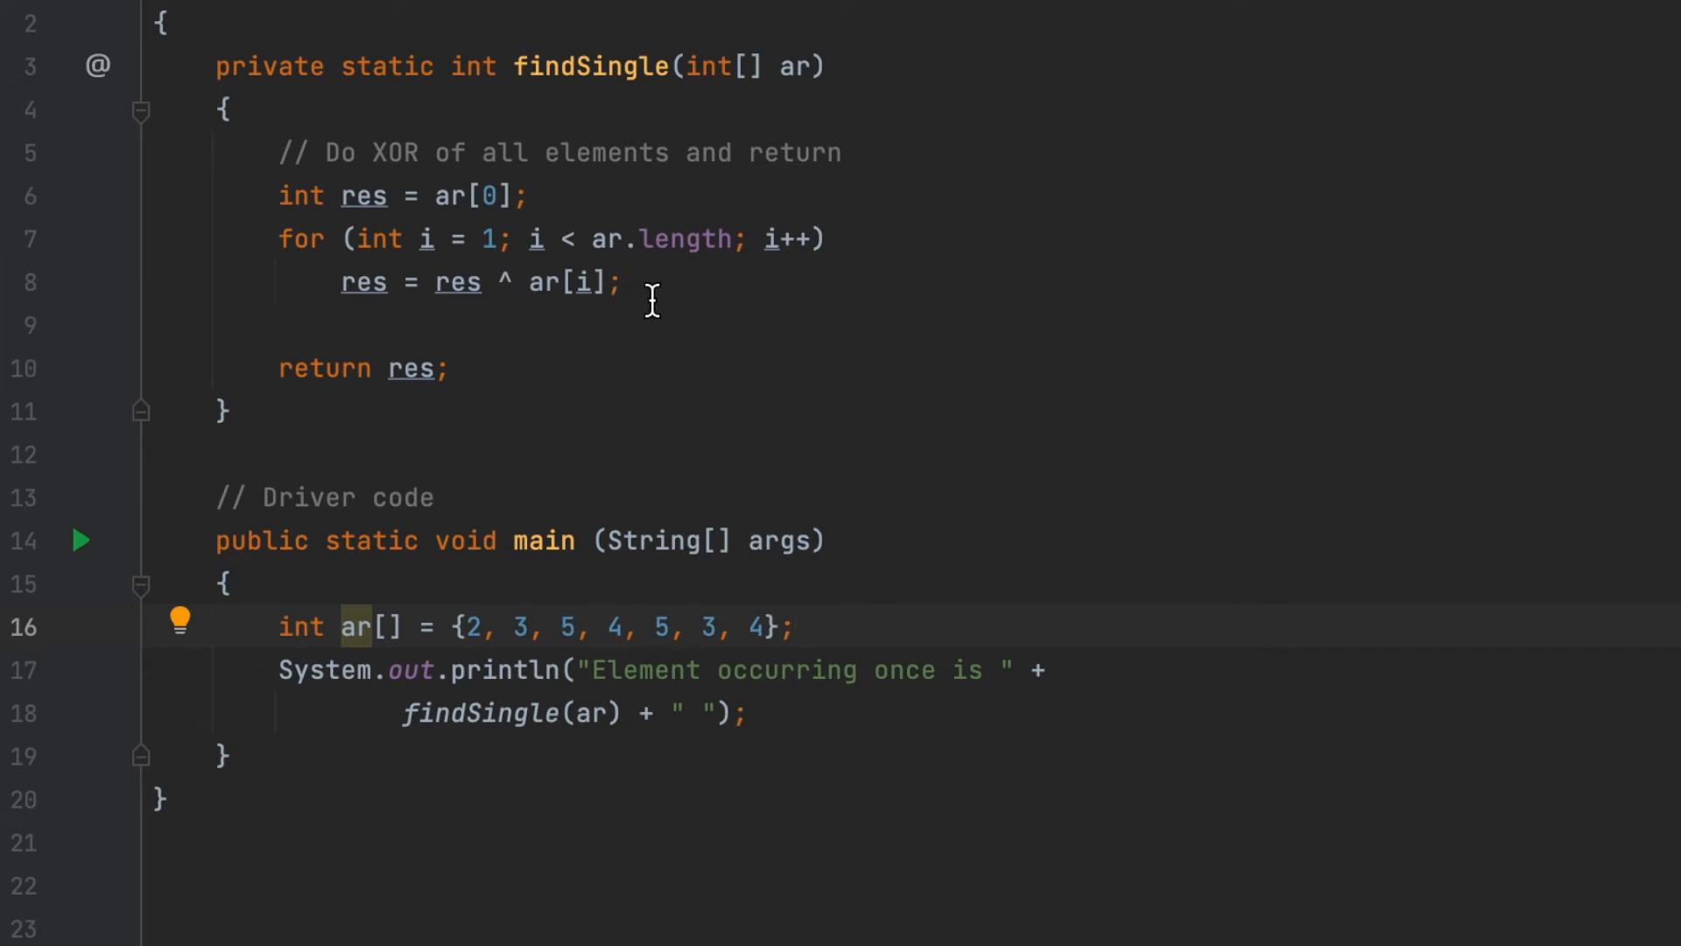
pyautogui.moveTo(674, 306)
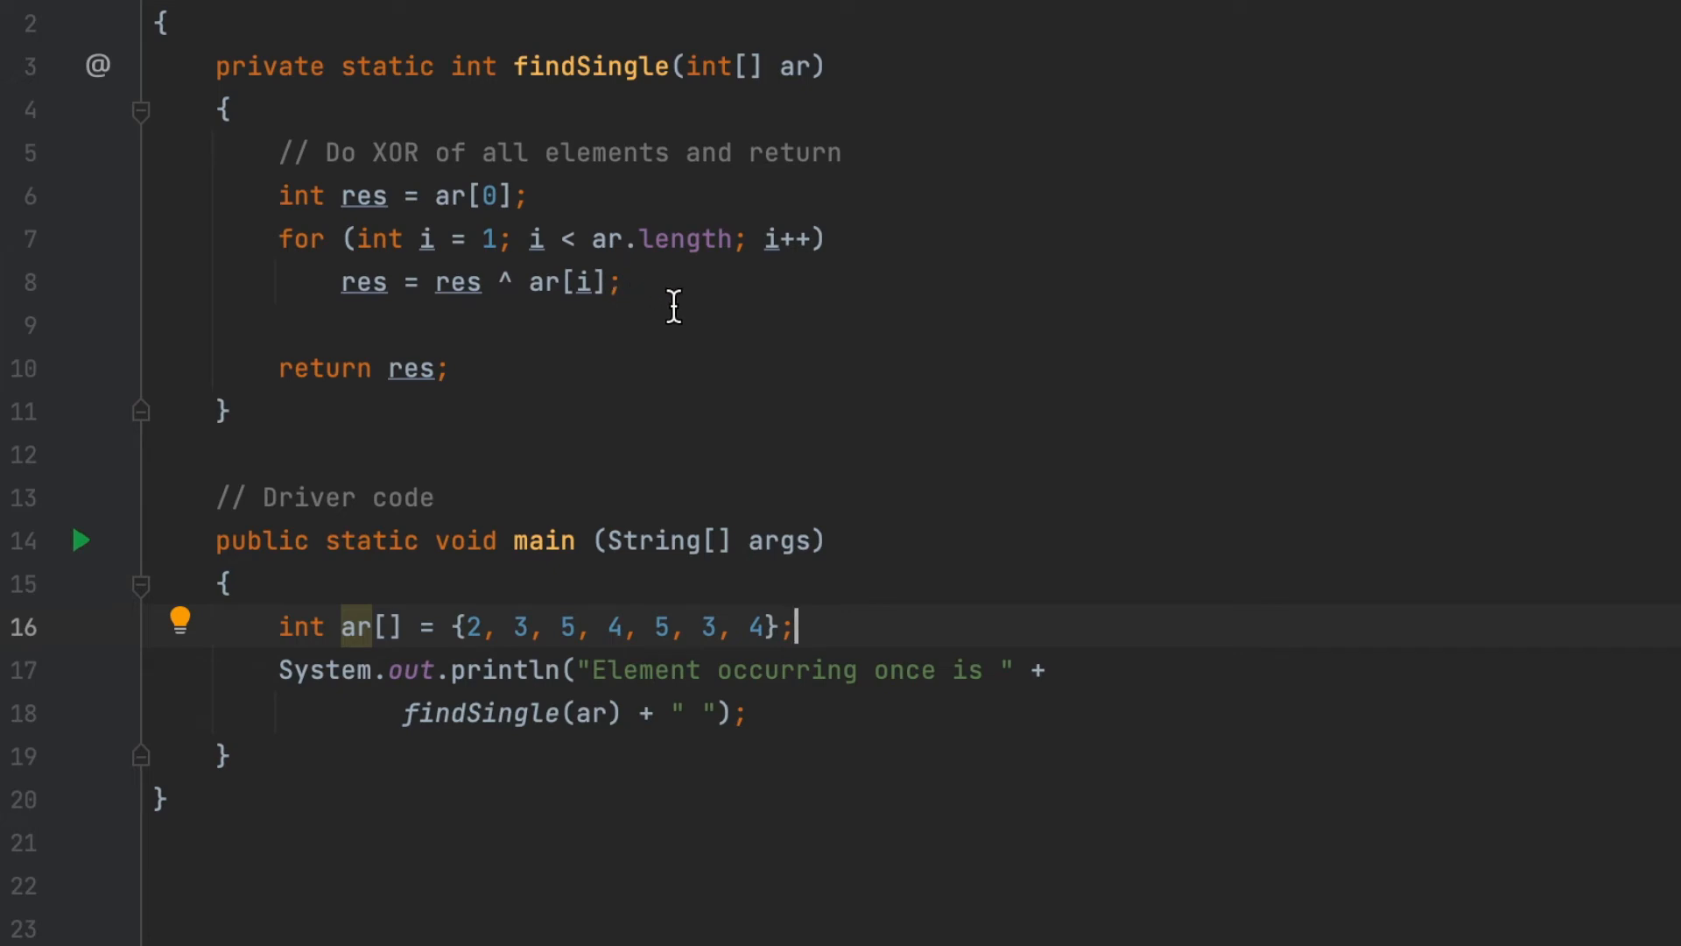
pyautogui.moveTo(525, 360)
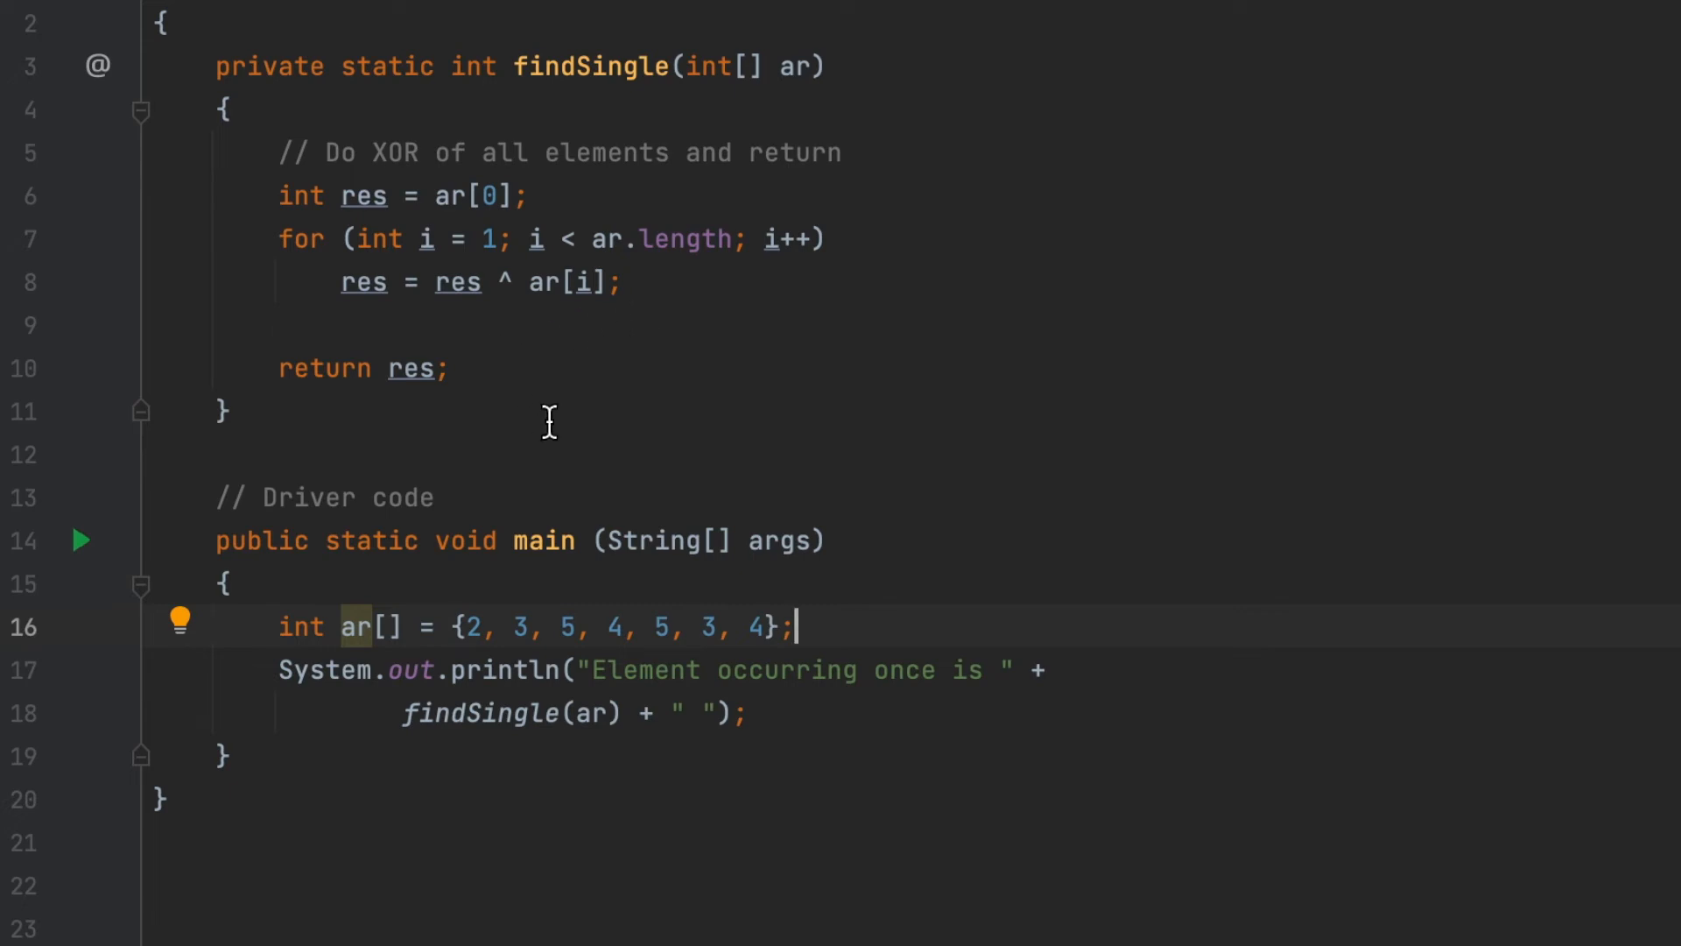
pyautogui.moveTo(597, 505)
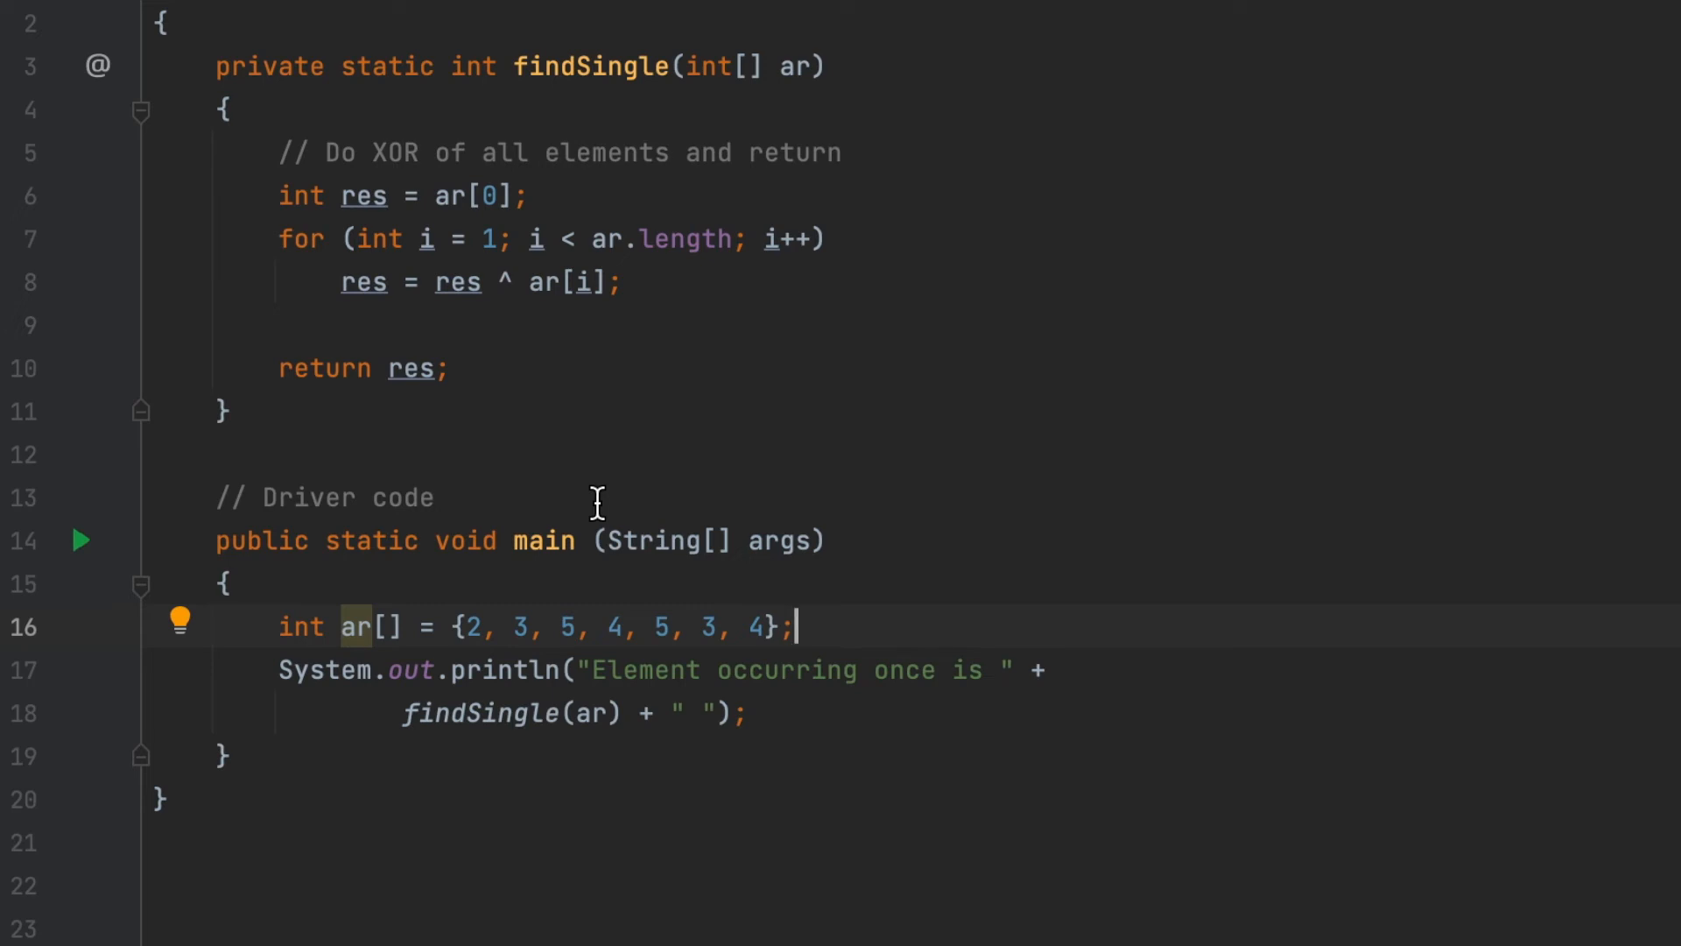
pyautogui.moveTo(497, 632)
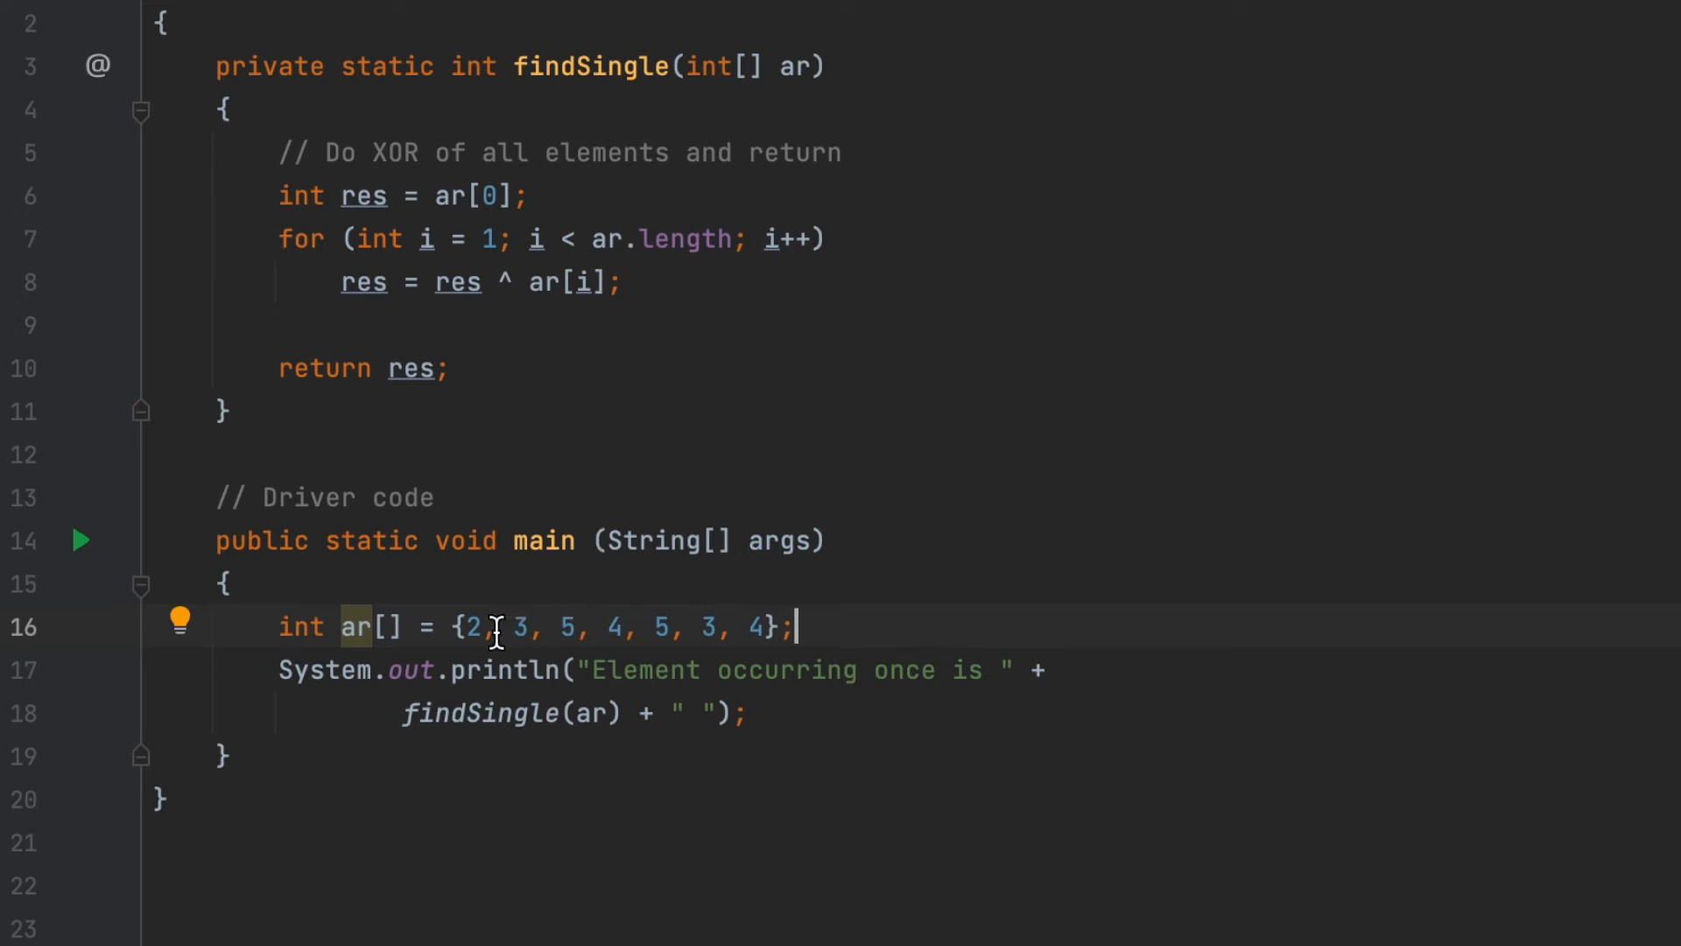
pyautogui.moveTo(697, 645)
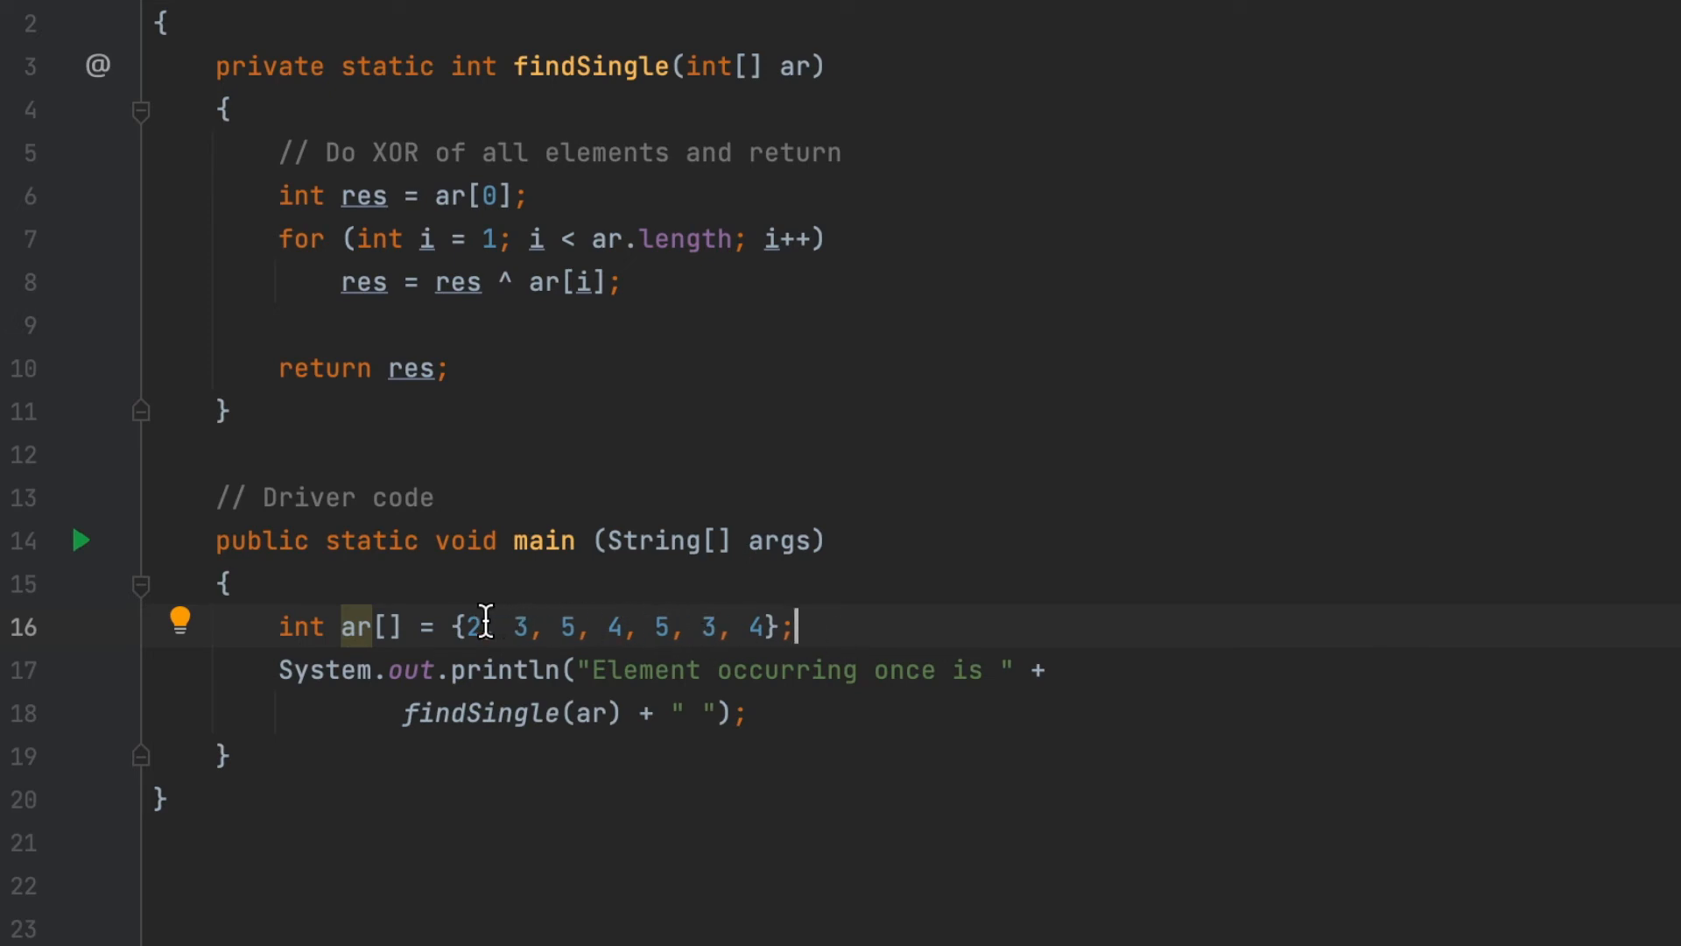
pyautogui.moveTo(512, 714)
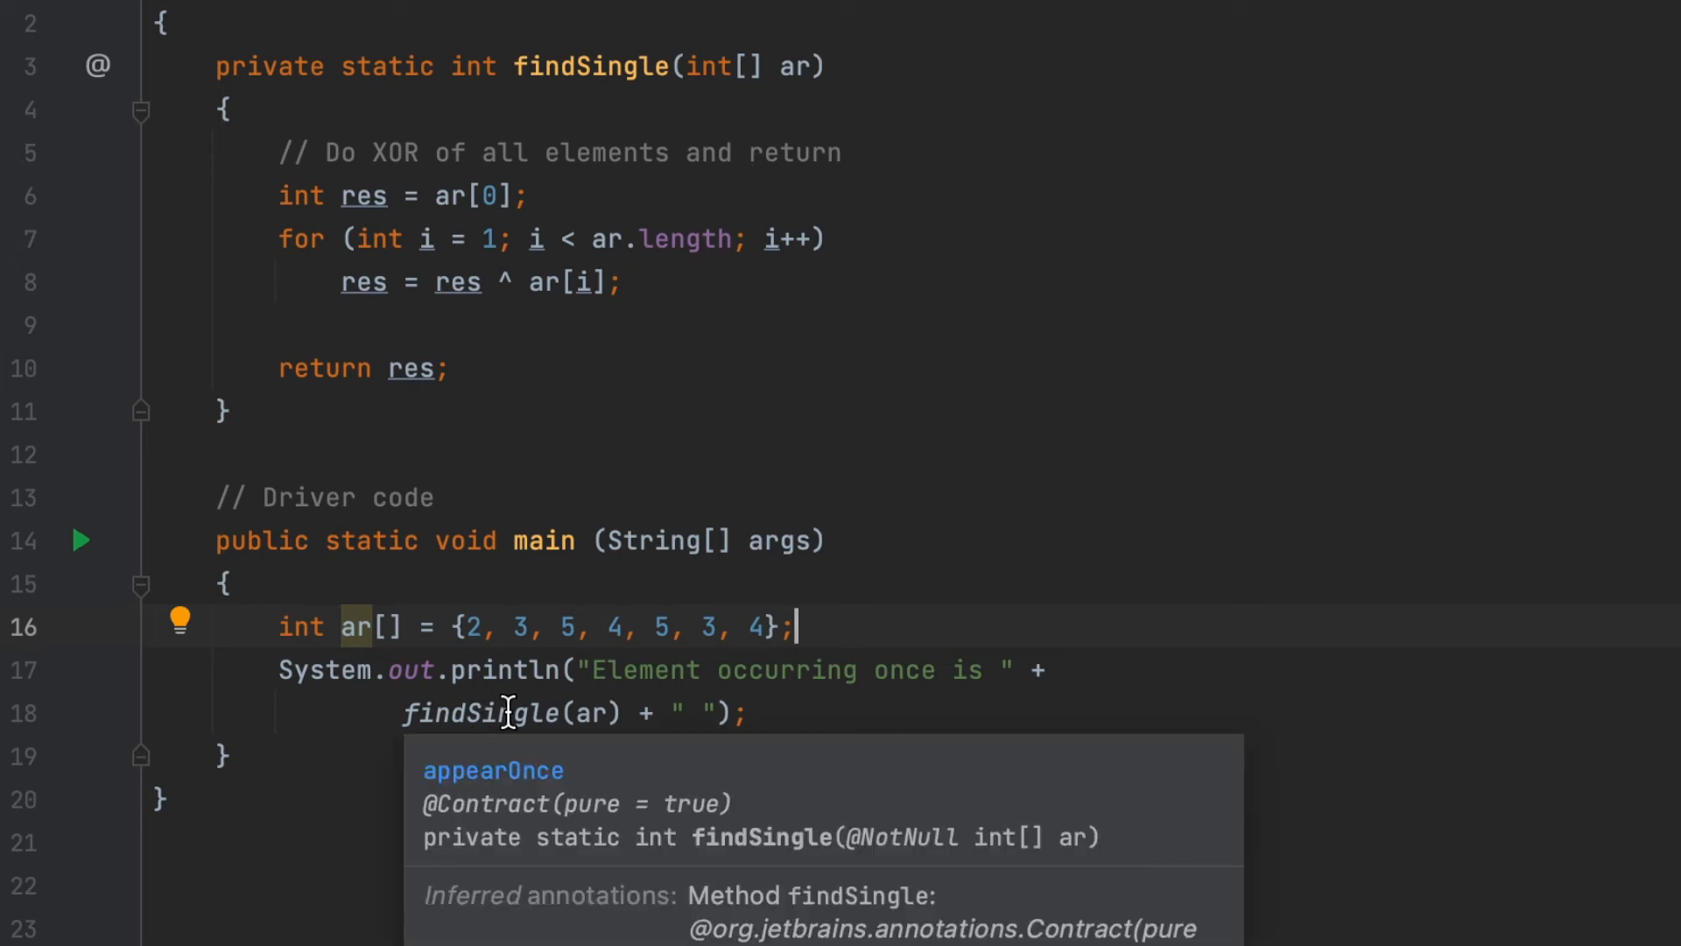
pyautogui.moveTo(1079, 431)
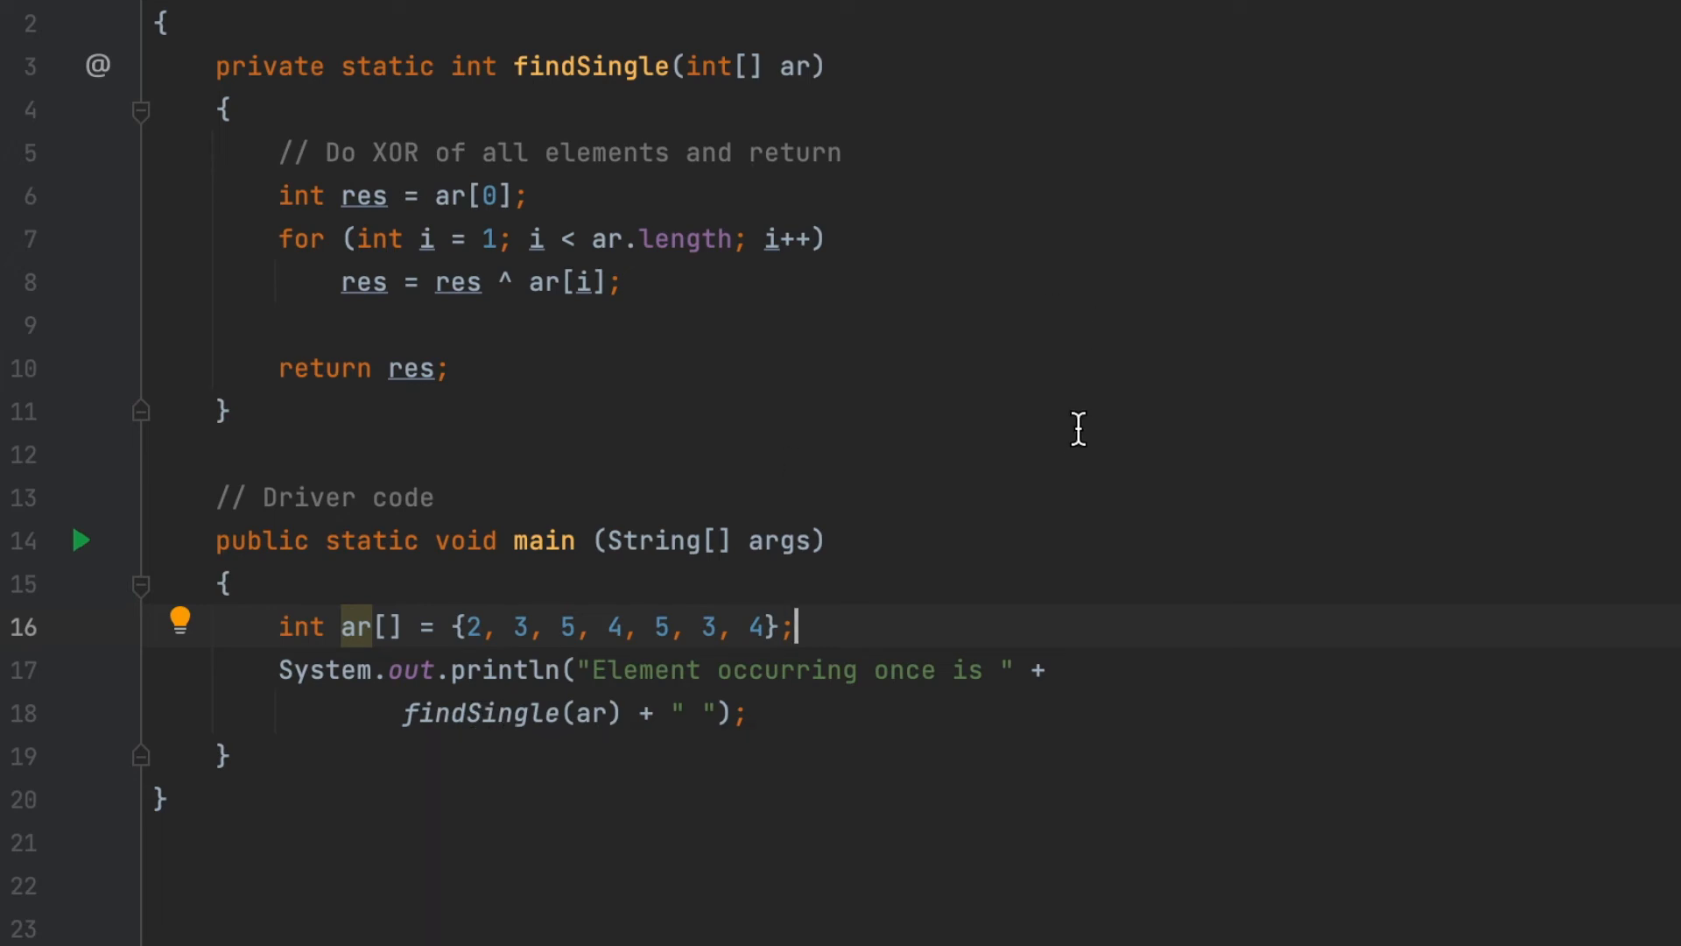
pyautogui.moveTo(413, 724)
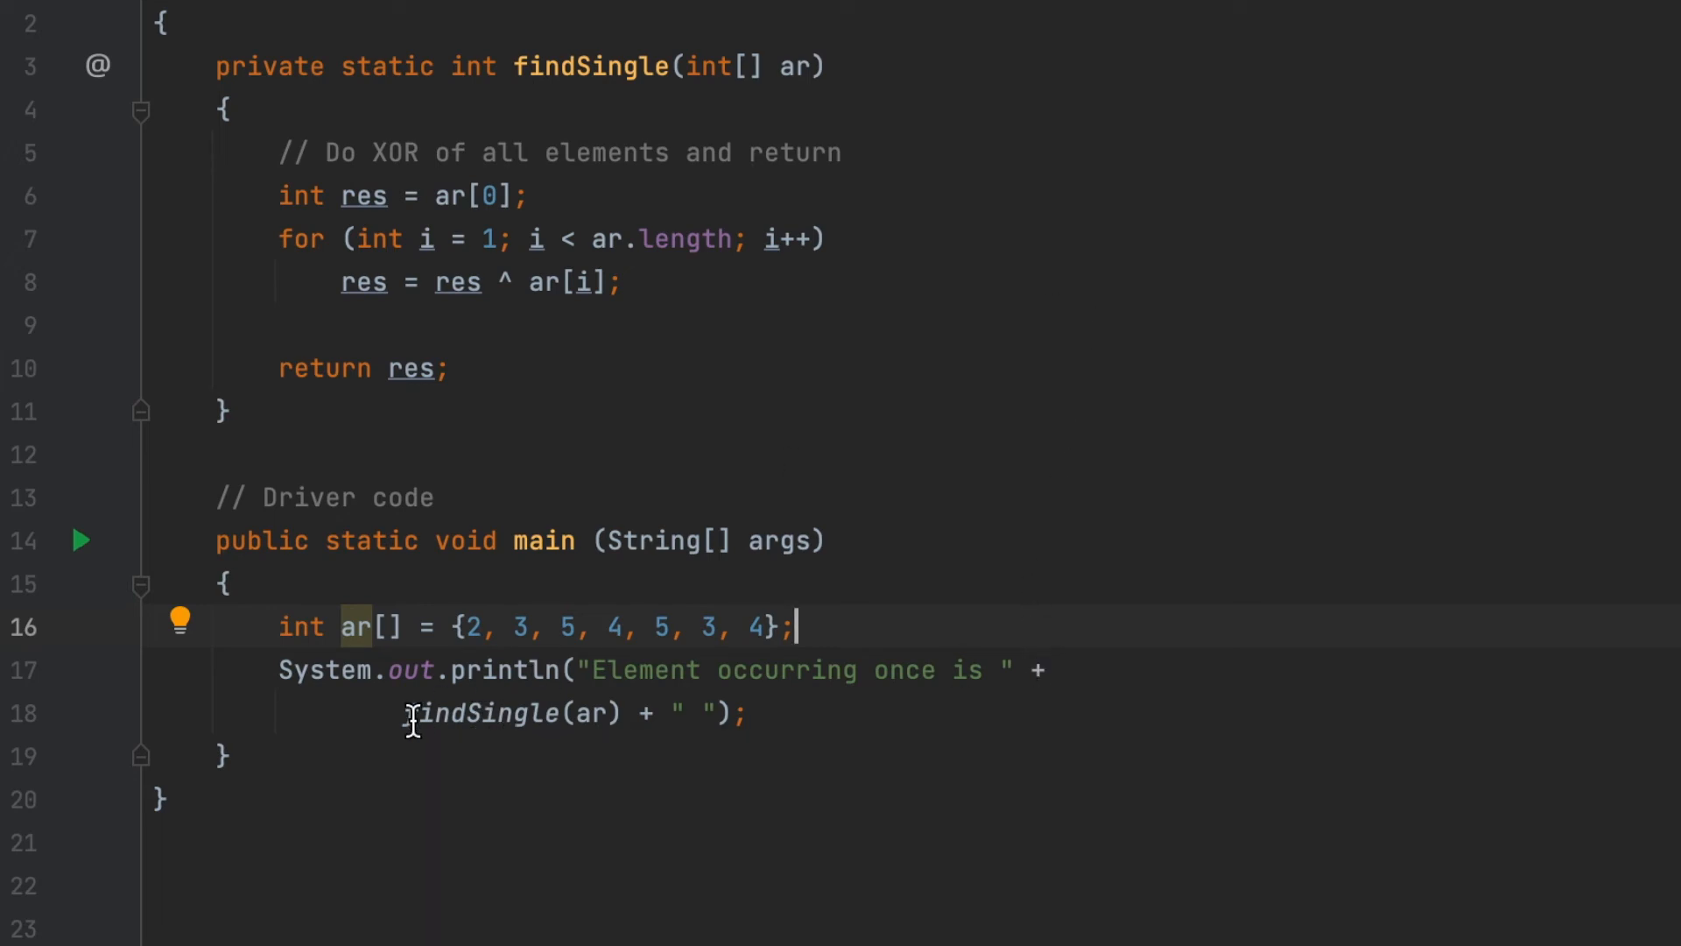
pyautogui.moveTo(564, 615)
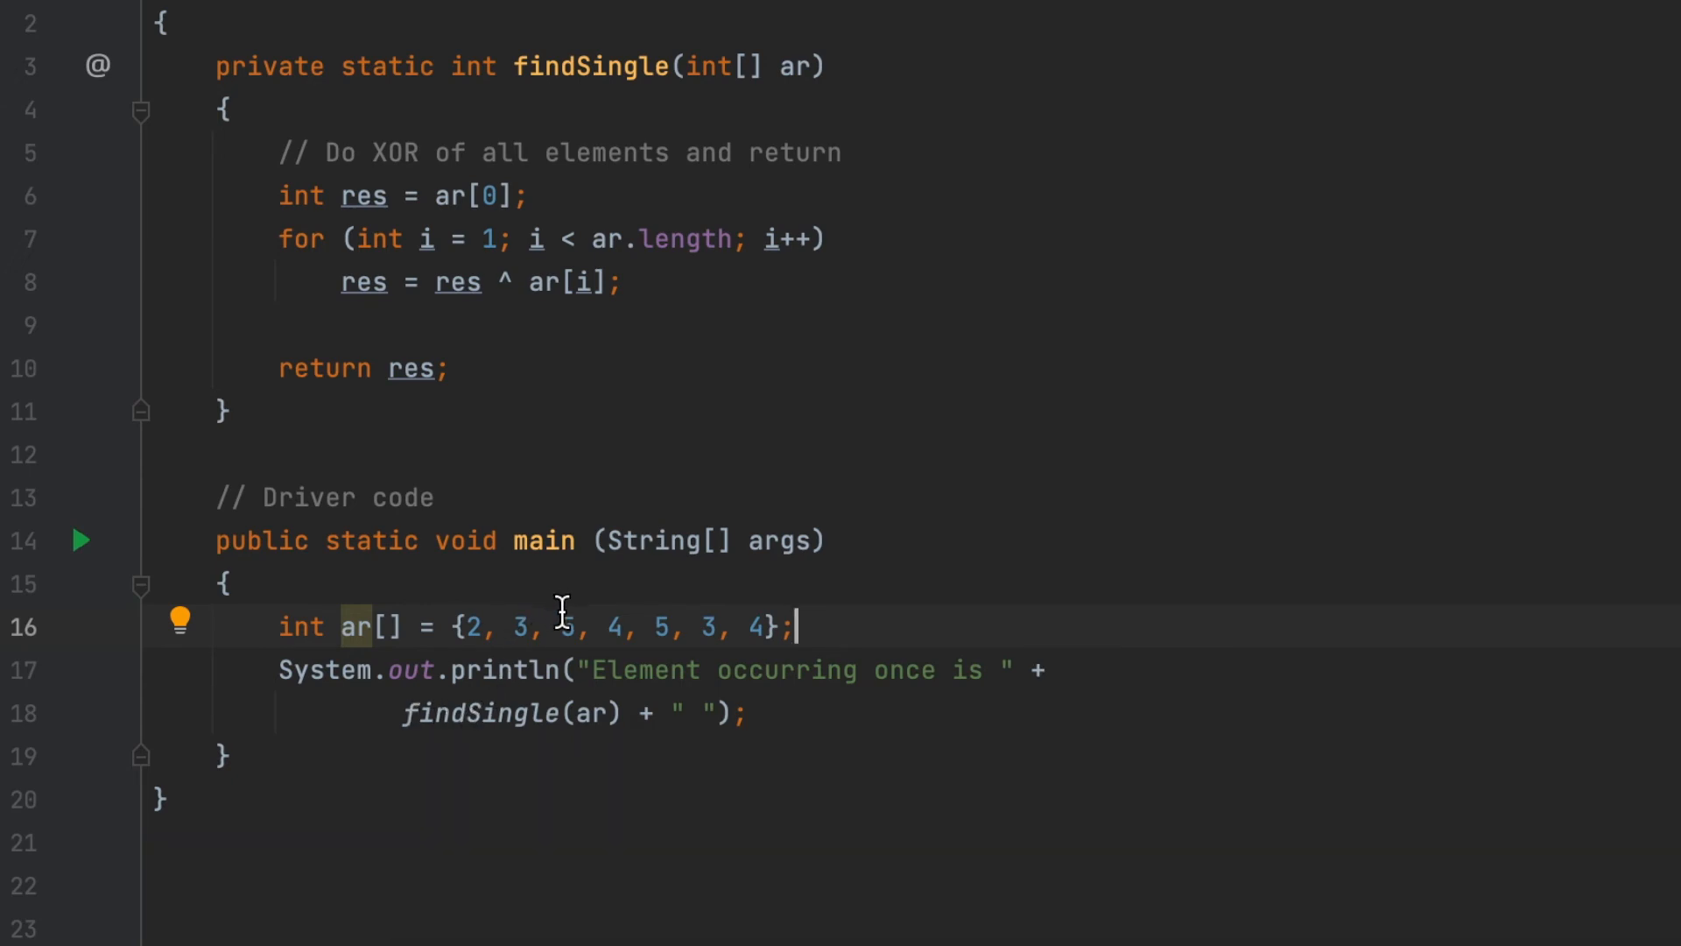
pyautogui.moveTo(578, 725)
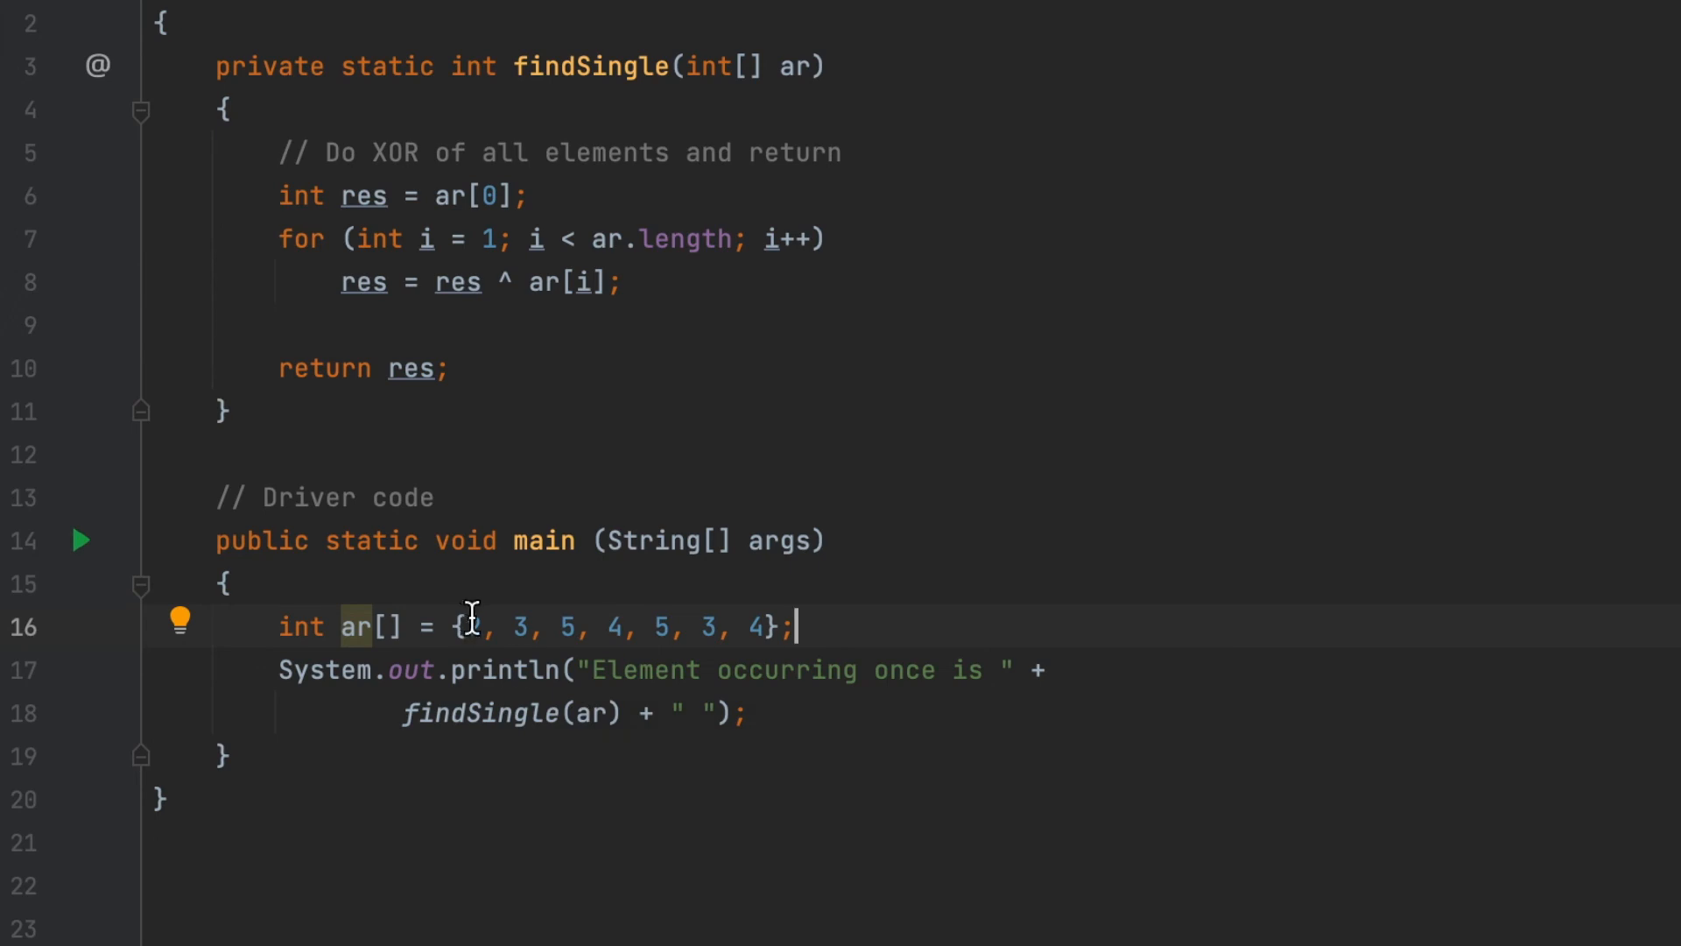
pyautogui.click(81, 539)
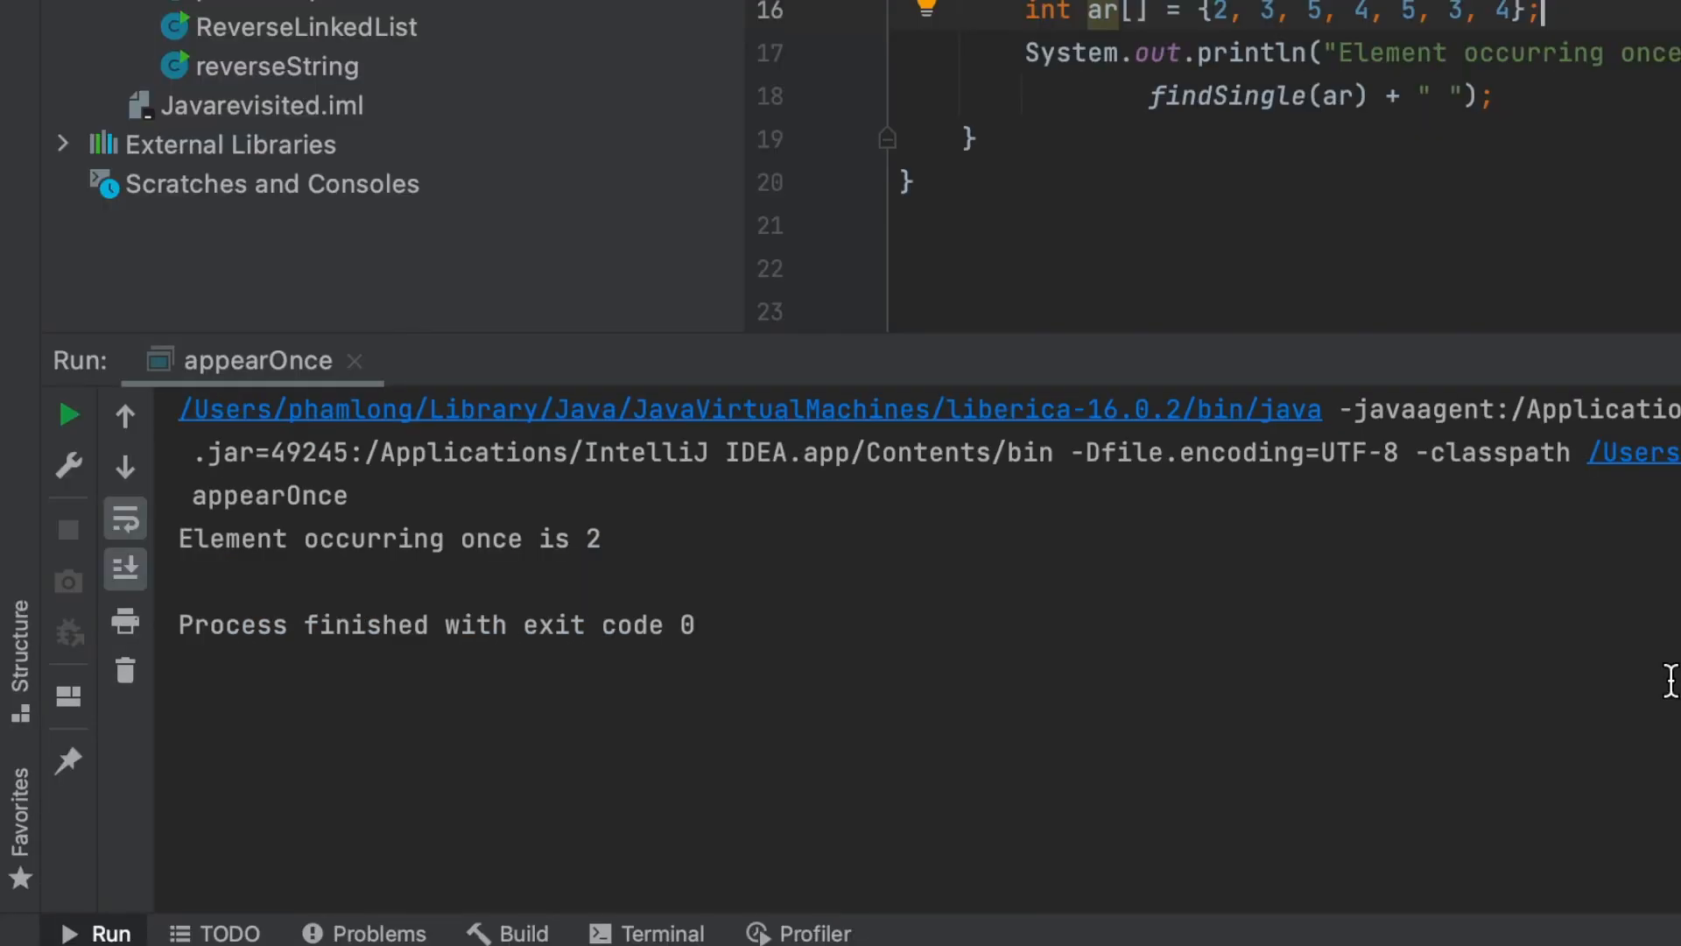
pyautogui.moveTo(69, 416)
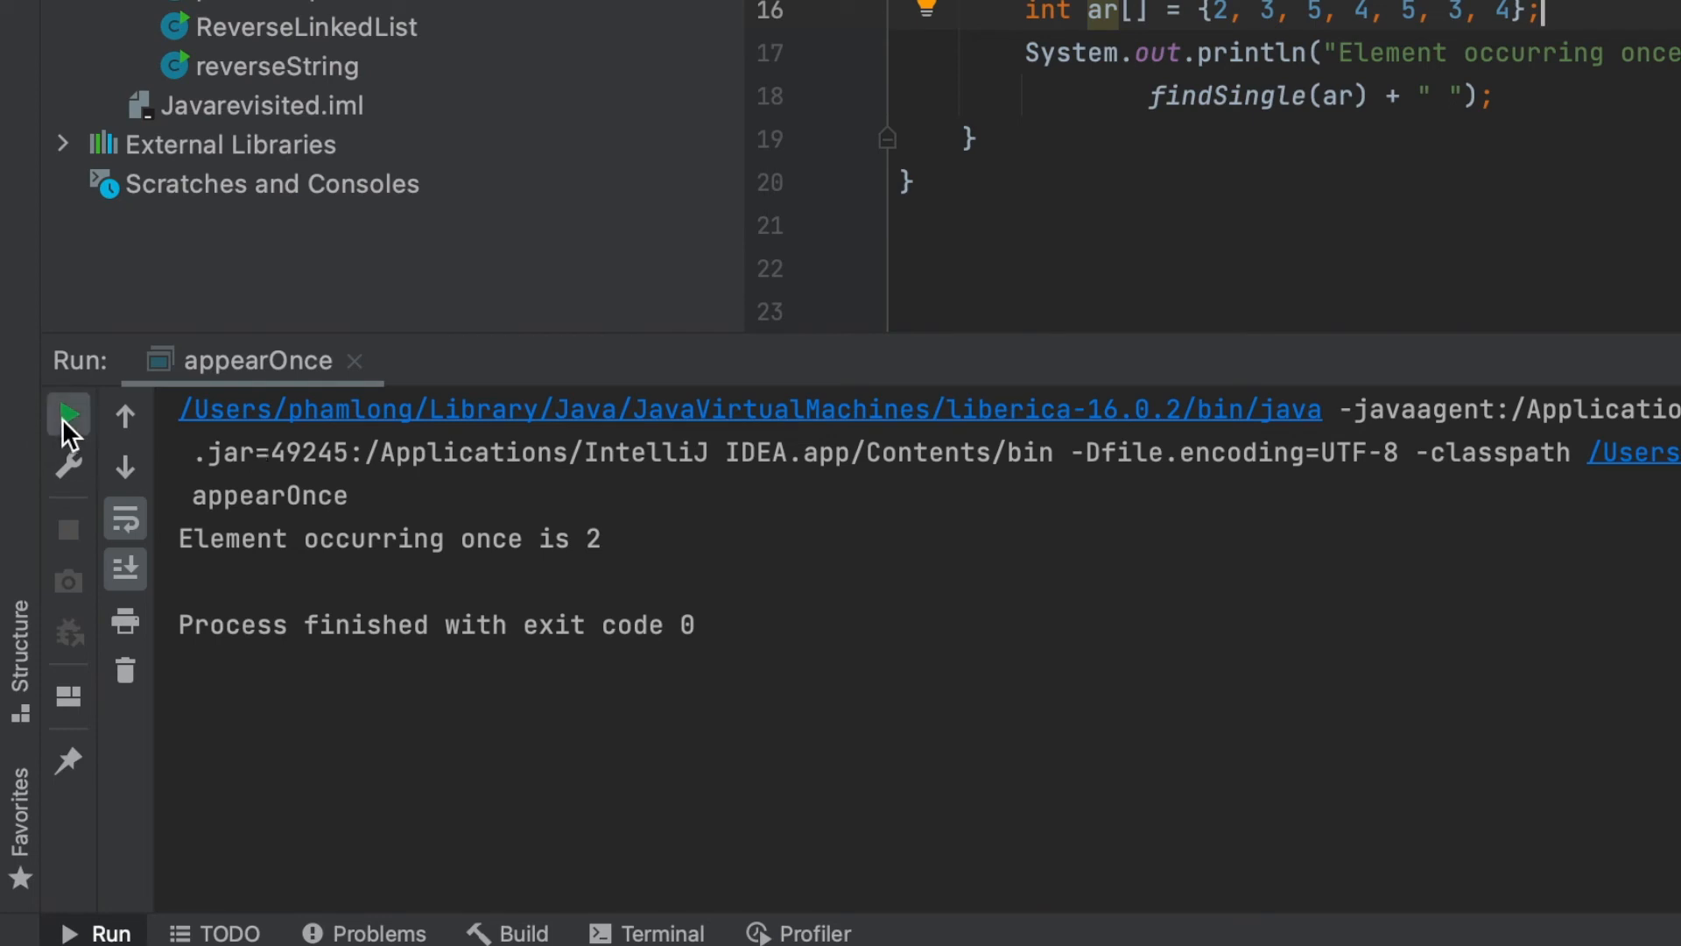
pyautogui.click(69, 415)
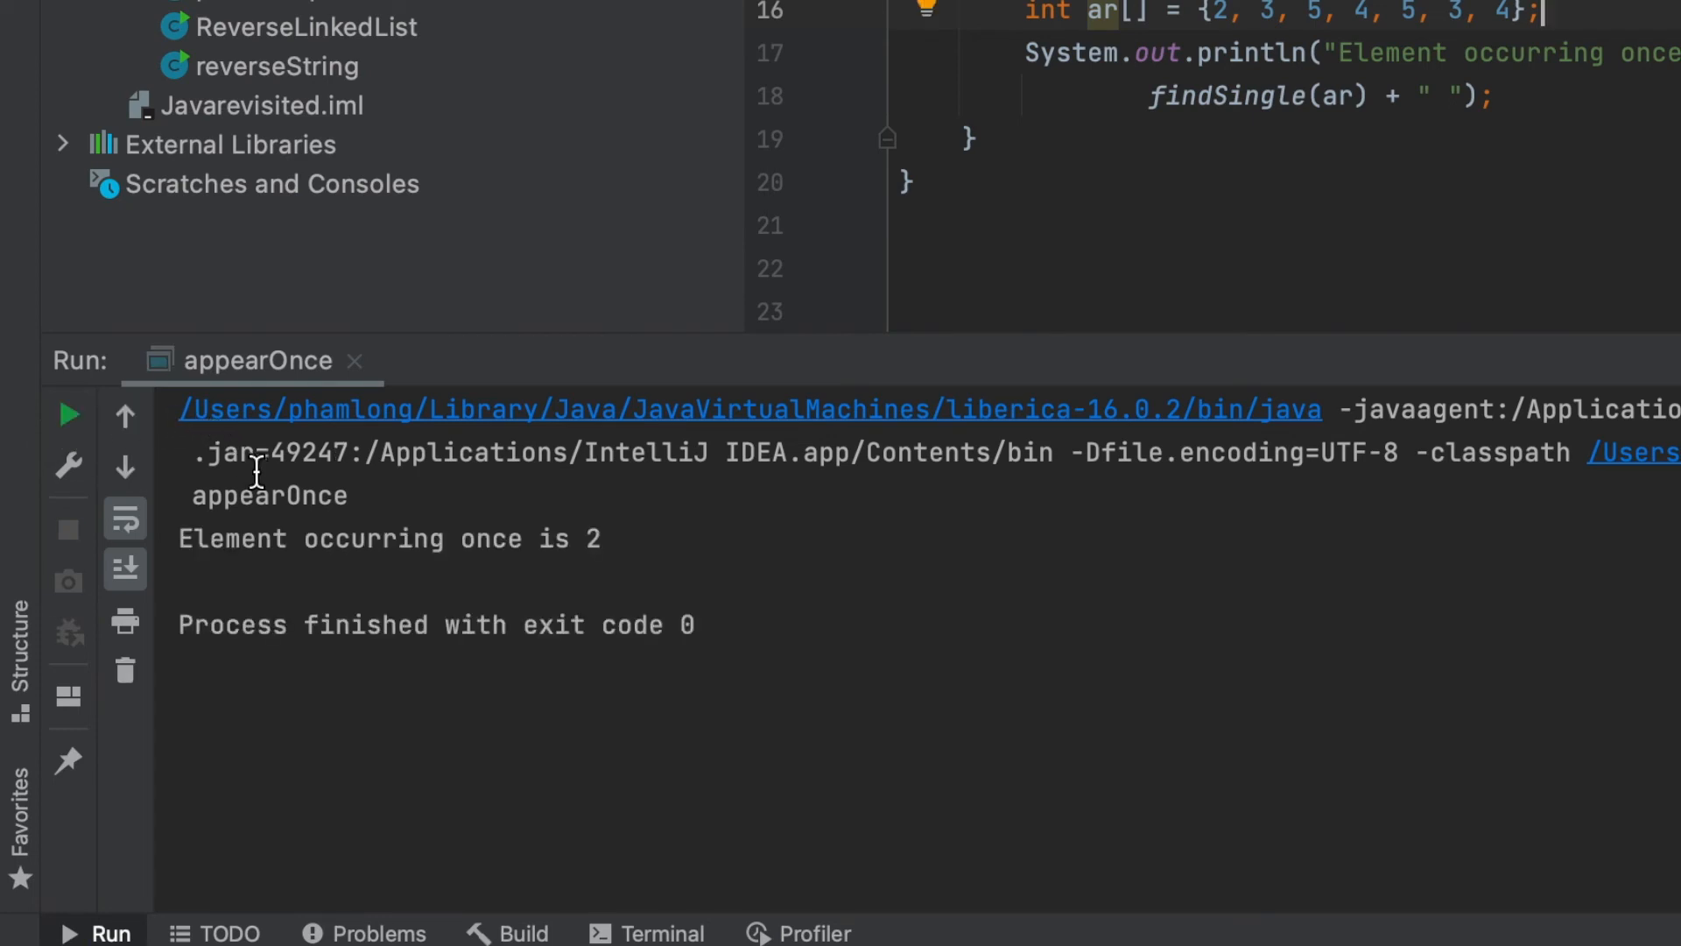
pyautogui.moveTo(1261, 60)
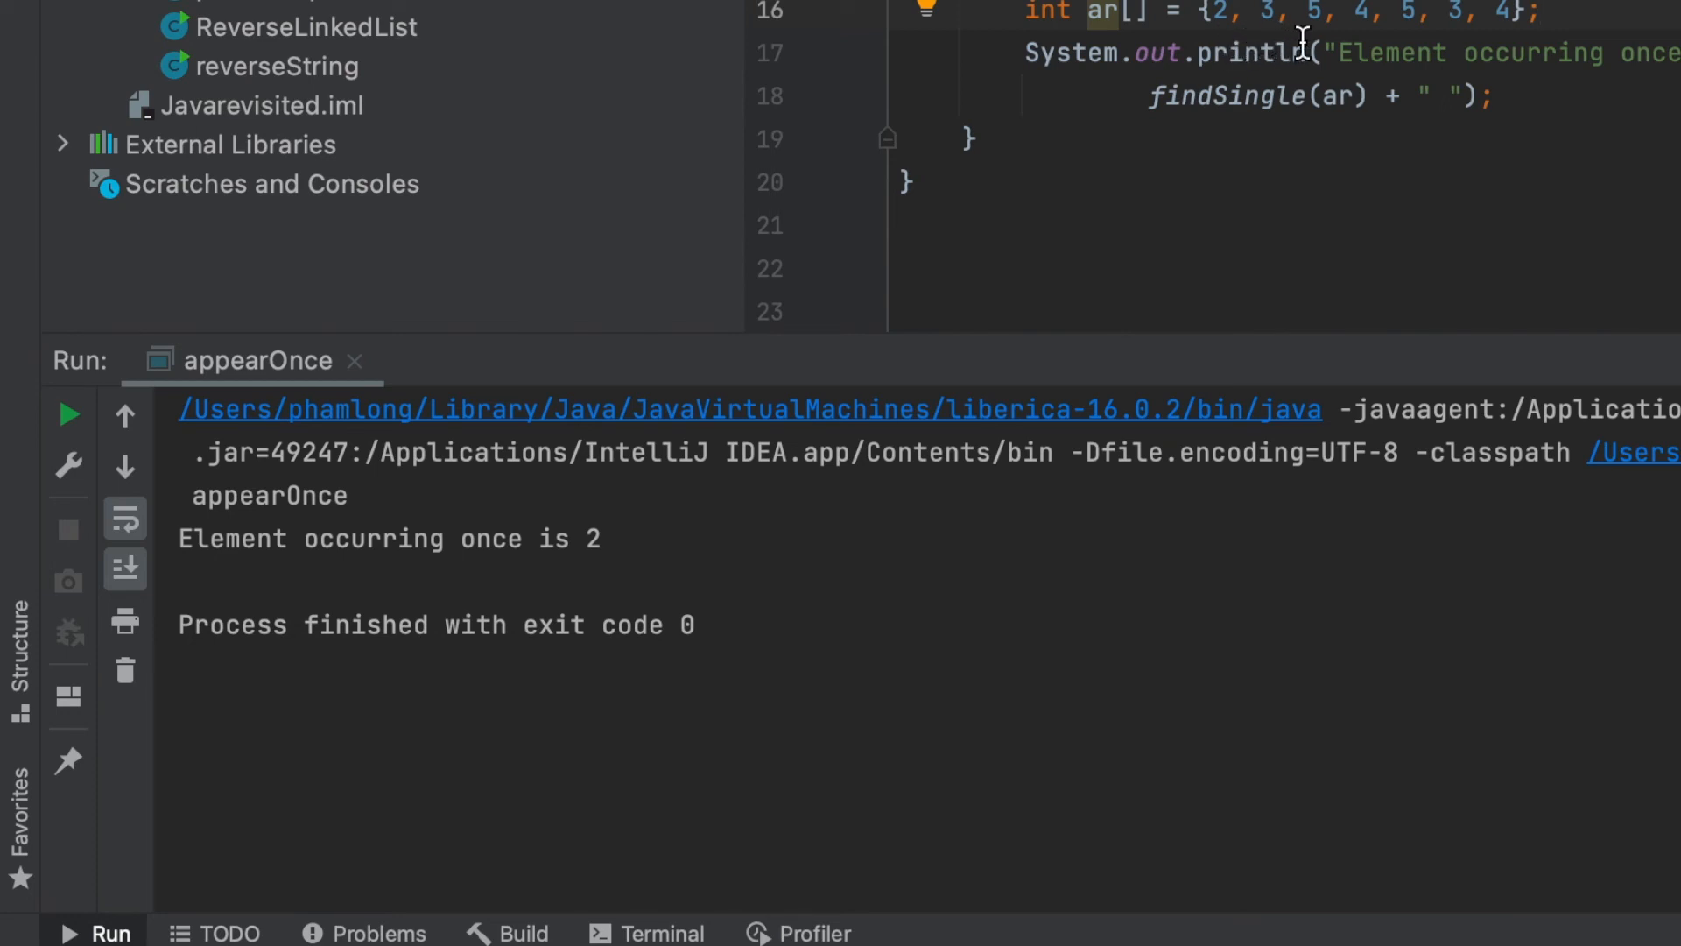
pyautogui.moveTo(1518, 39)
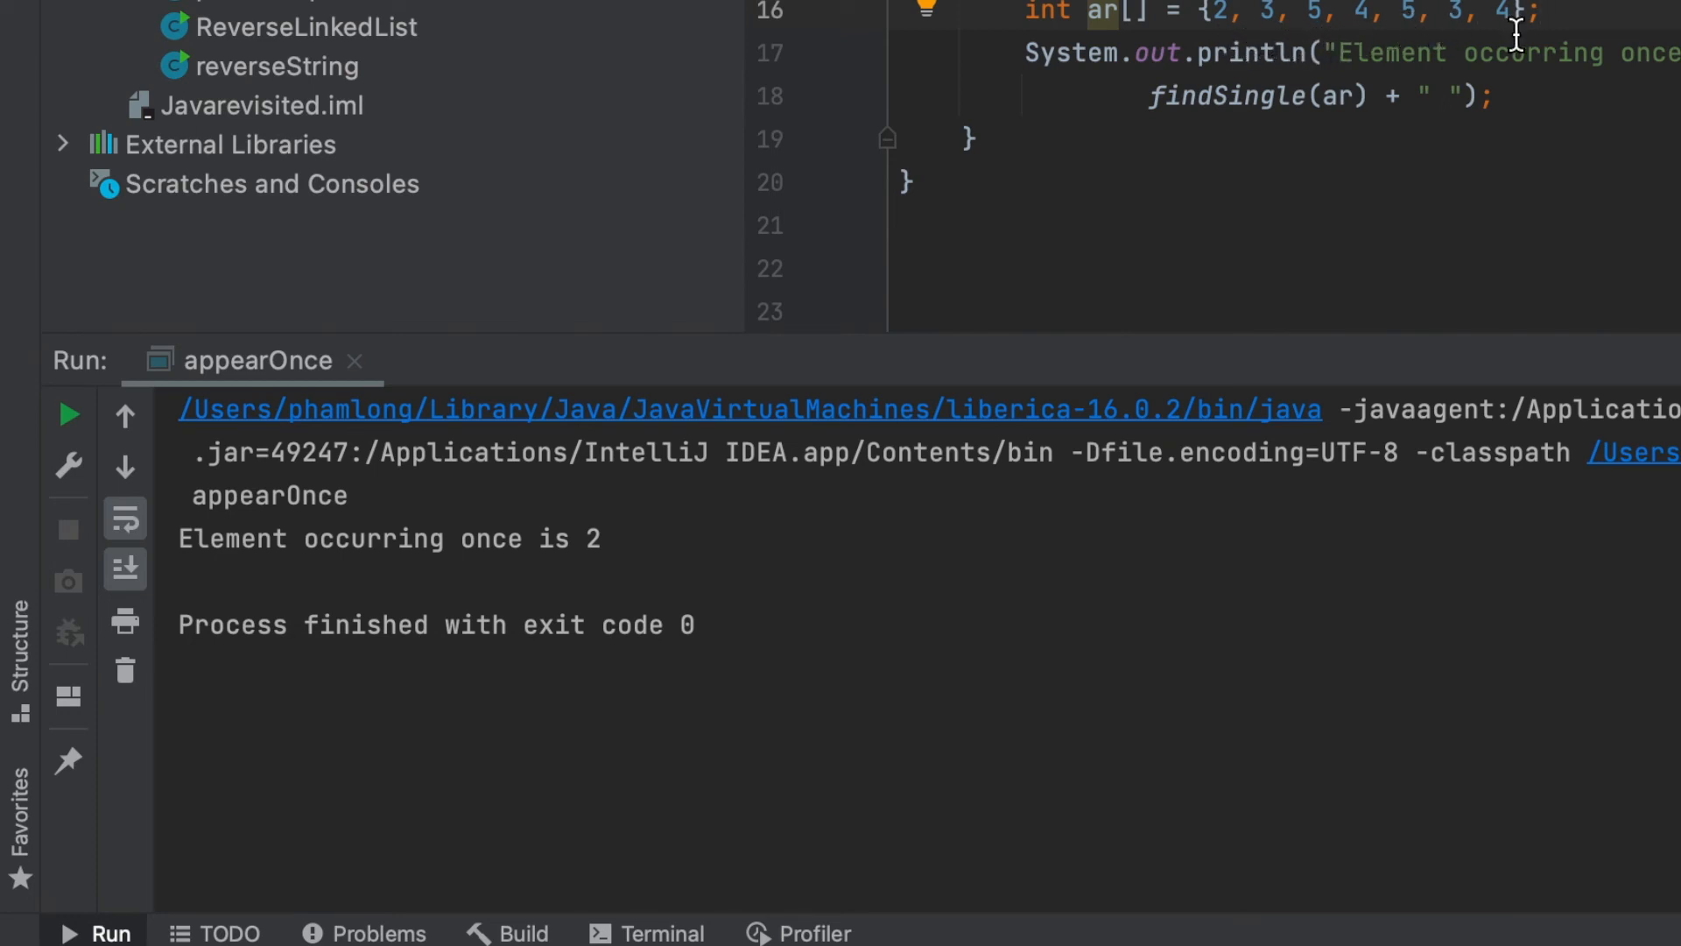
pyautogui.moveTo(1240, 44)
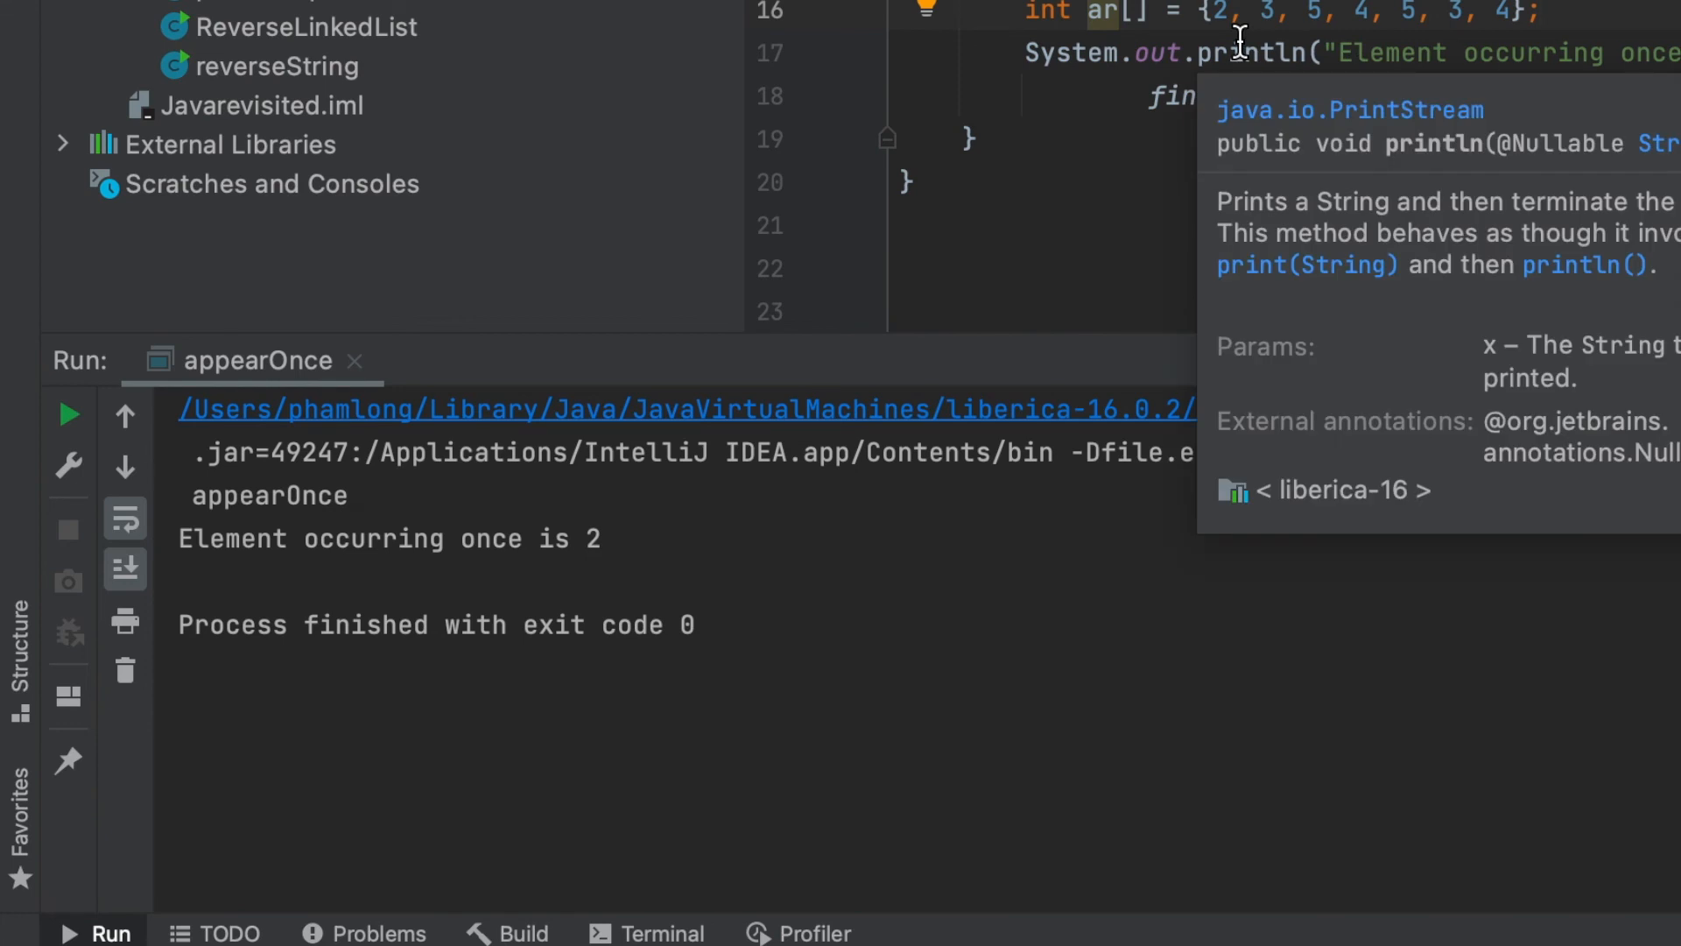
pyautogui.moveTo(721, 552)
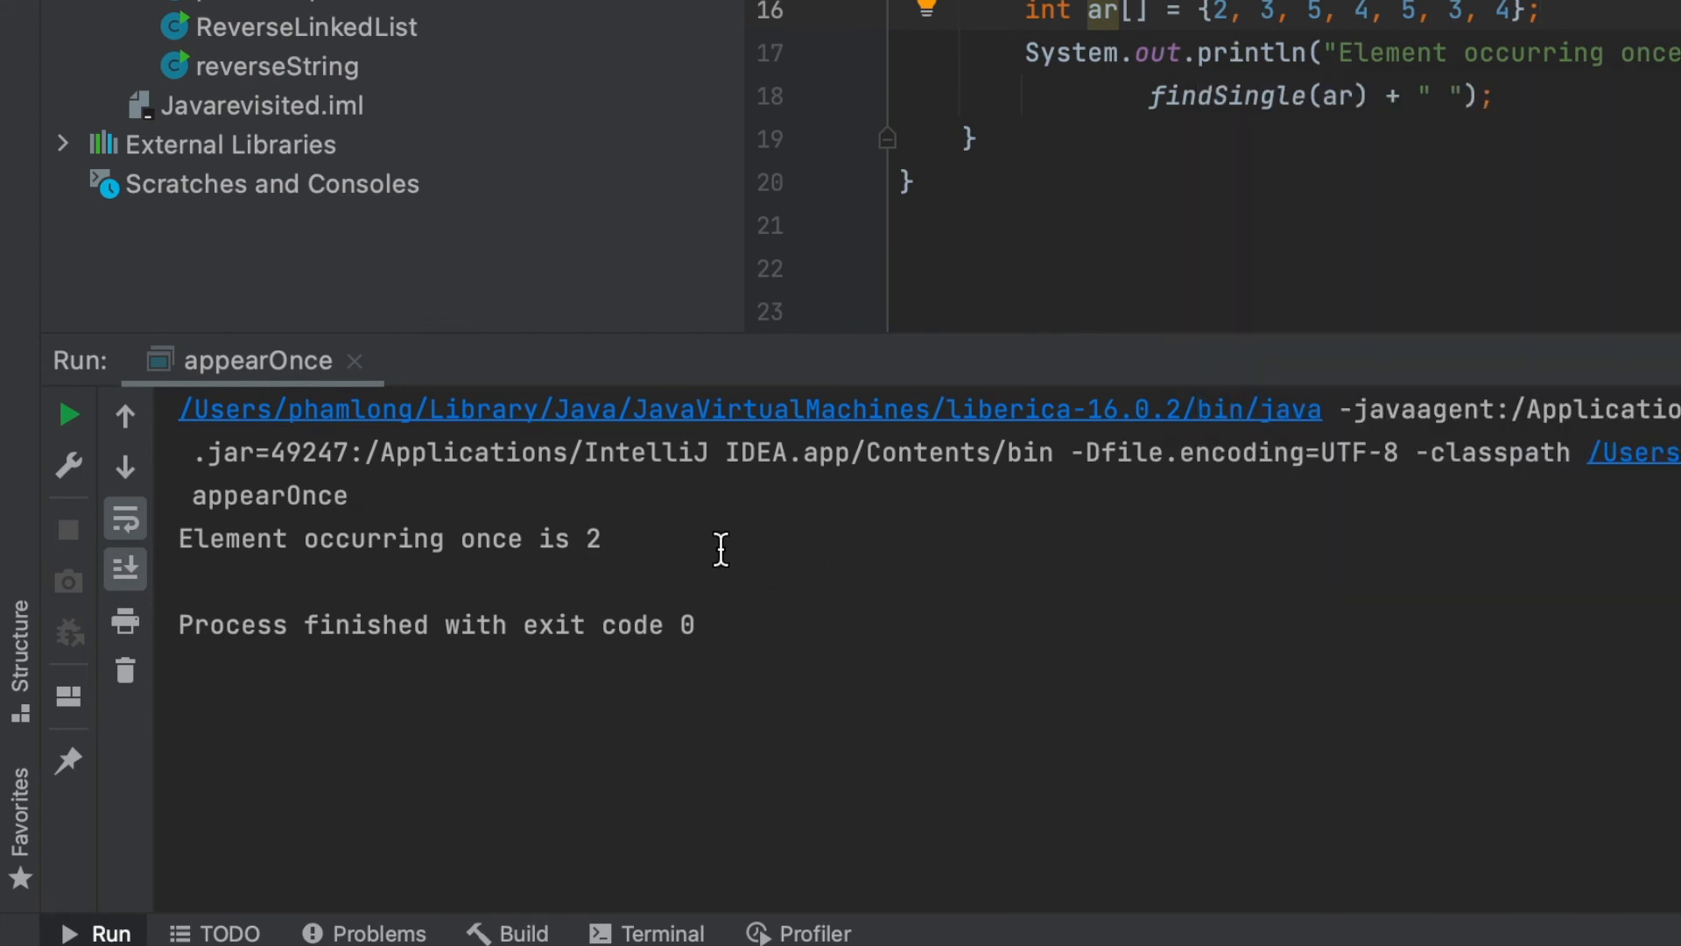
pyautogui.moveTo(697, 550)
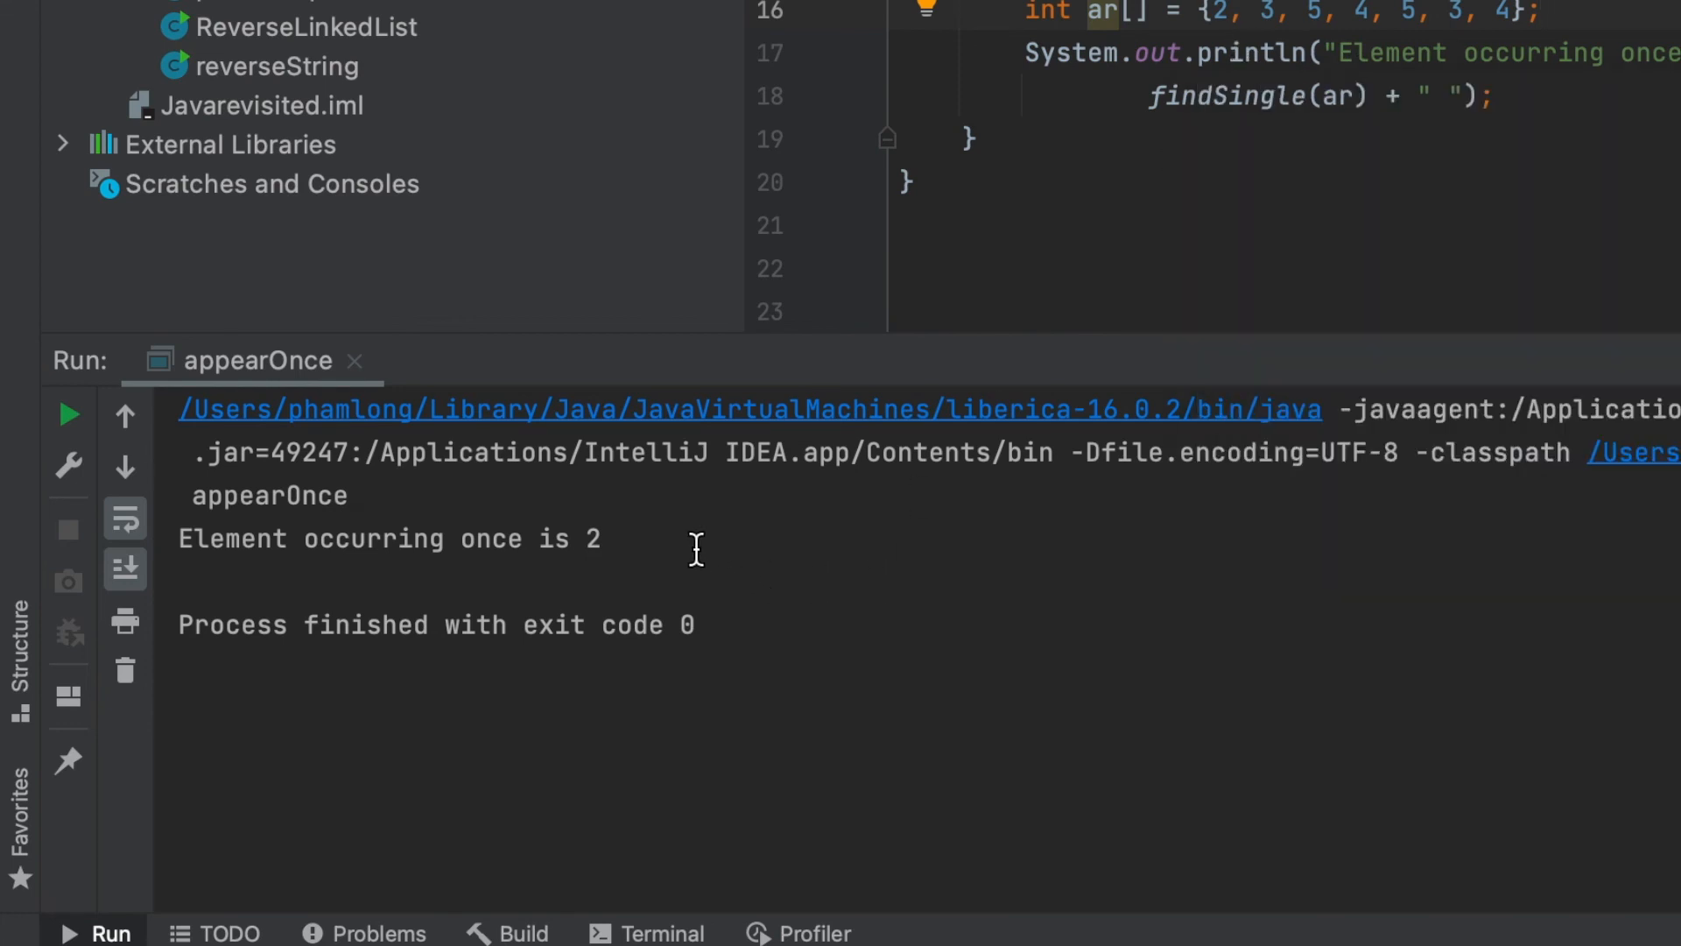
pyautogui.moveTo(669, 549)
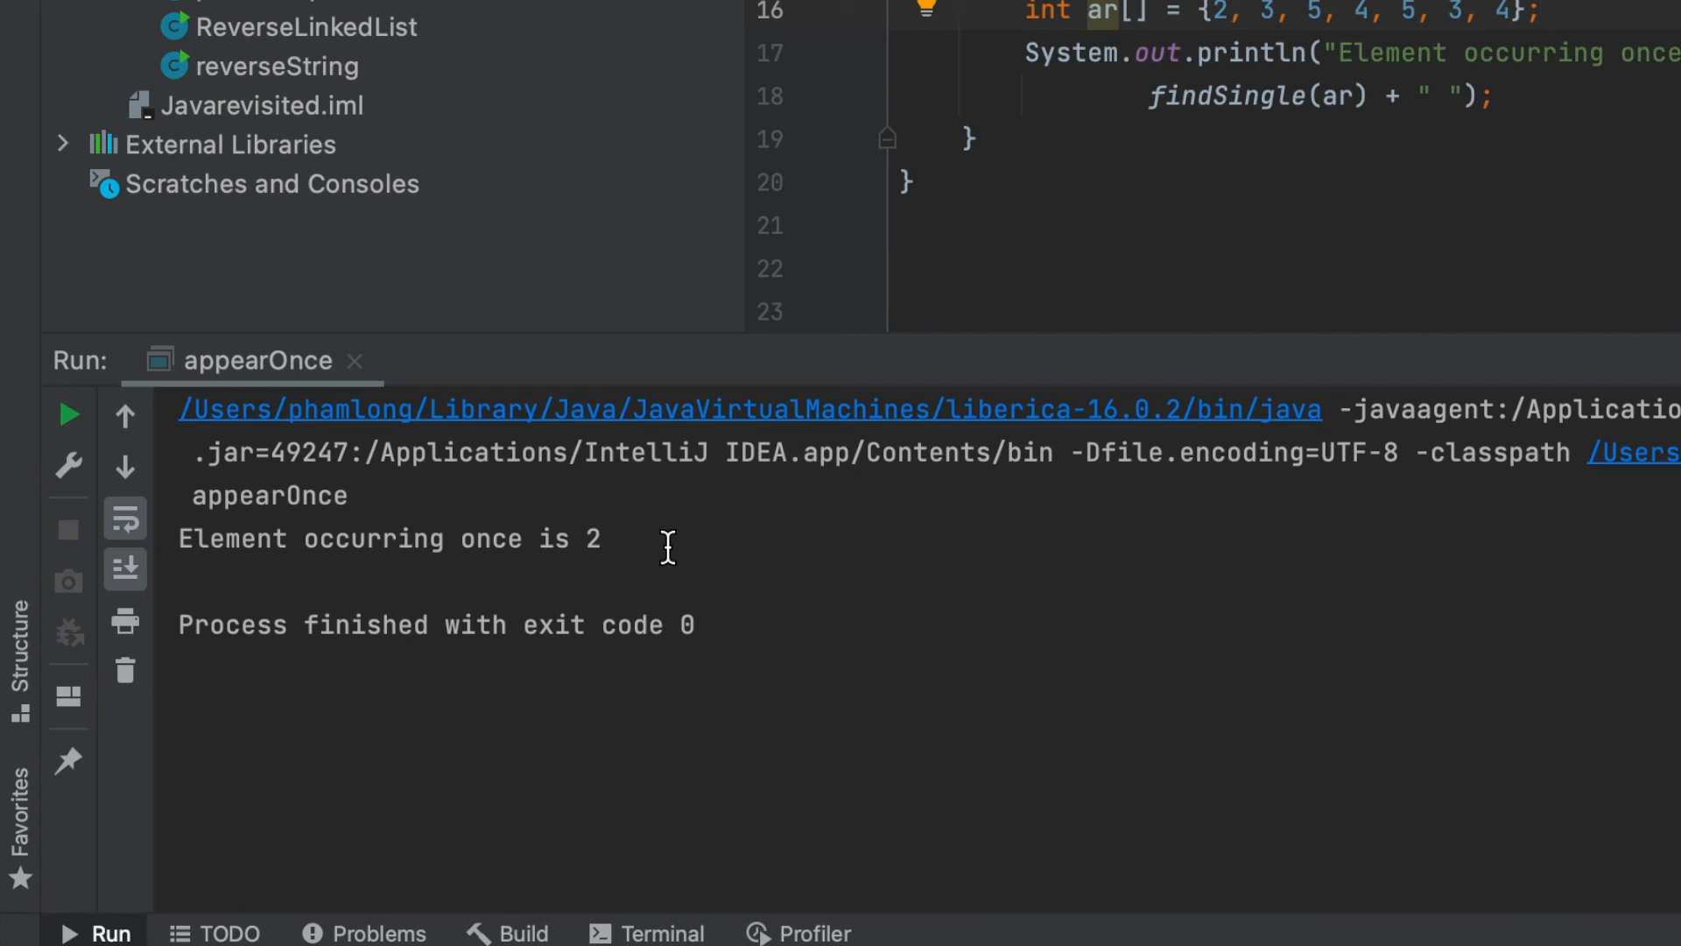